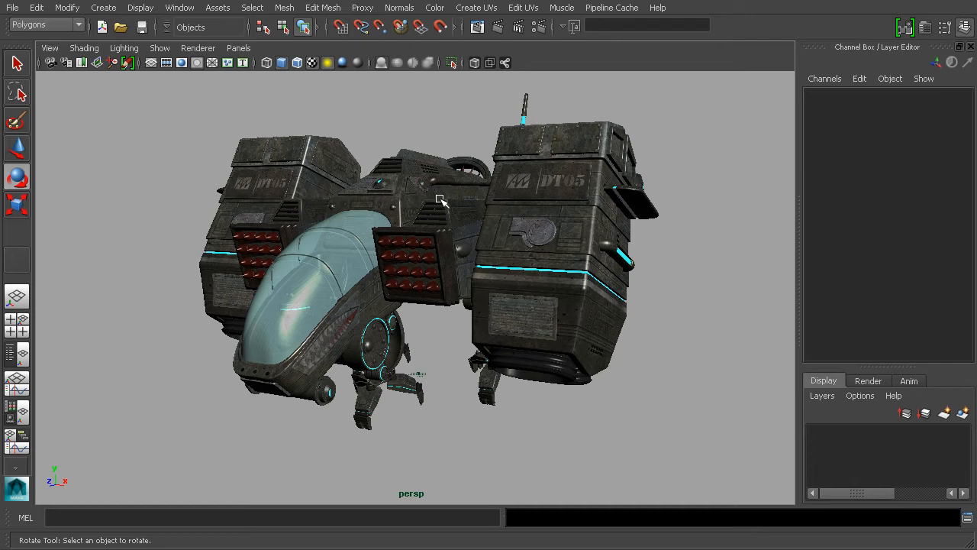
mouse_move(509, 189)
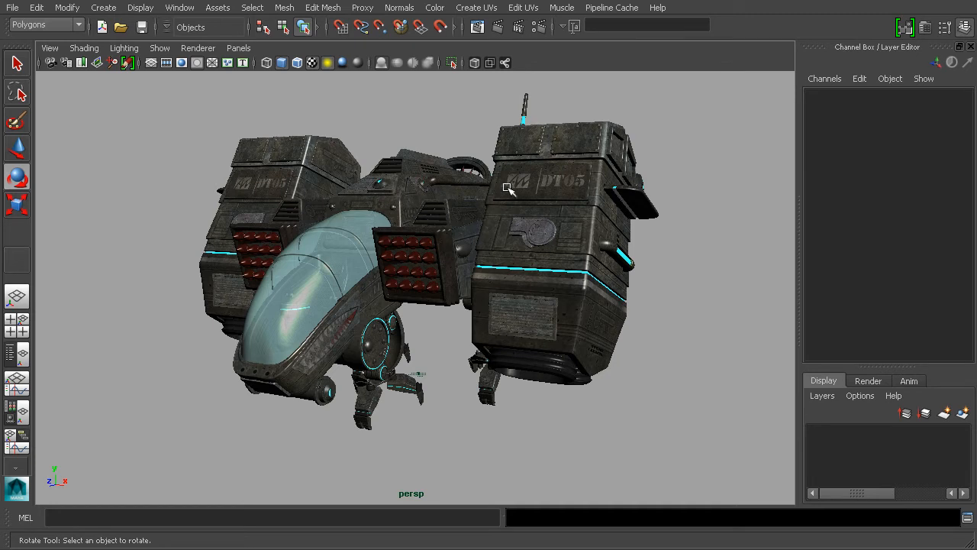
Select Engine_Right and orbit to see its black, inverted-normal faces.
drag(509, 190, 557, 226)
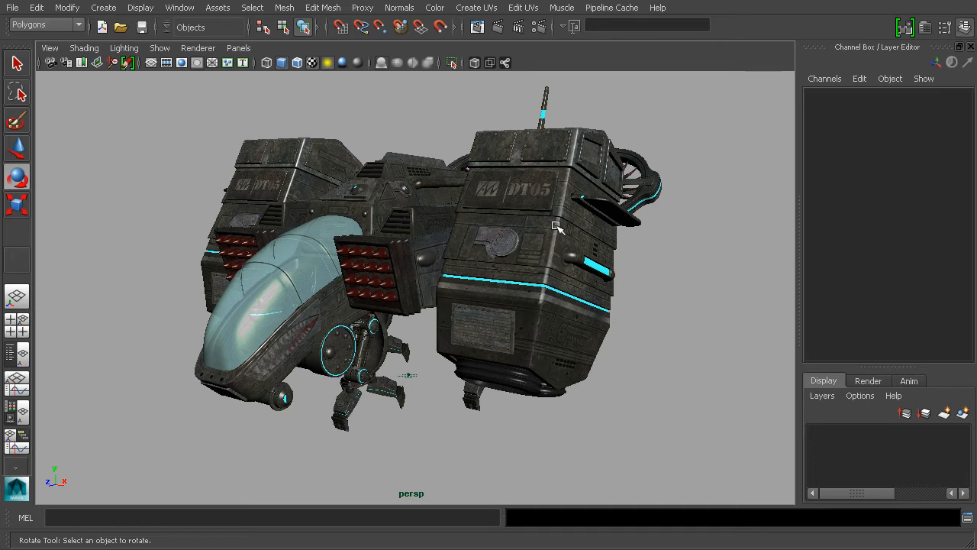
mouse_move(618, 213)
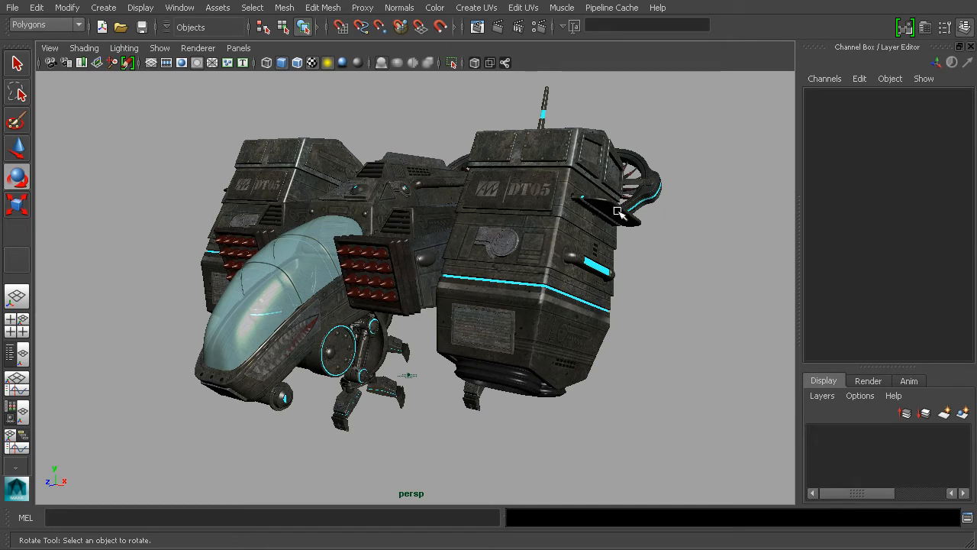
mouse_move(578, 241)
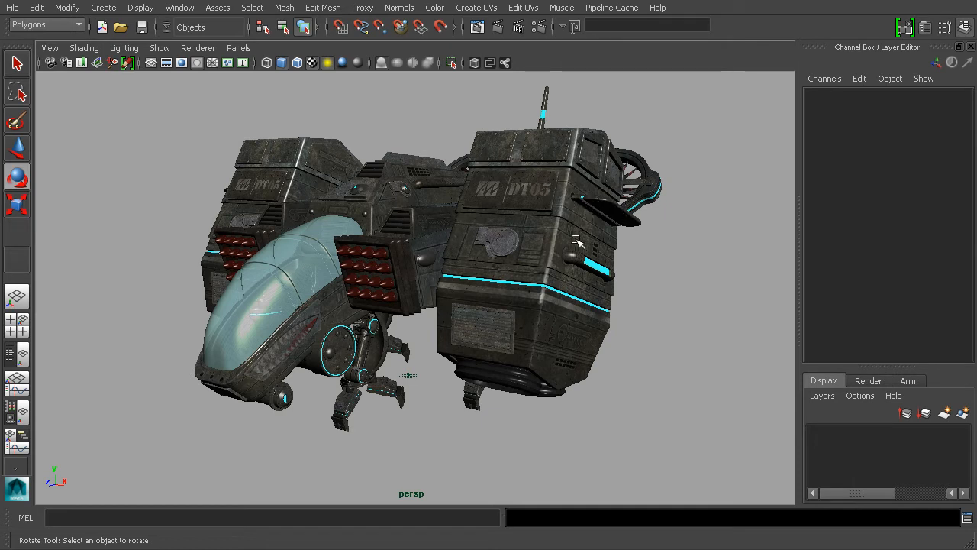
mouse_move(532, 297)
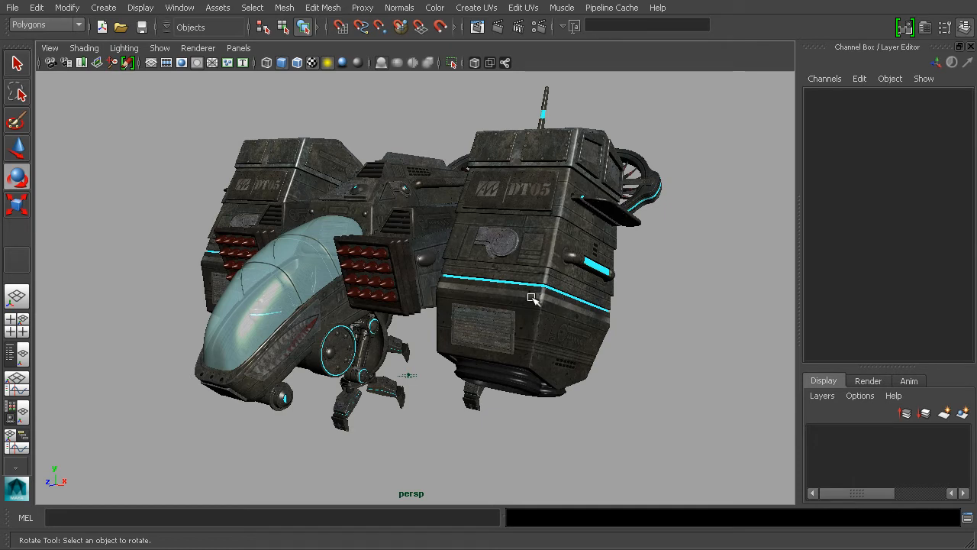
mouse_move(567, 195)
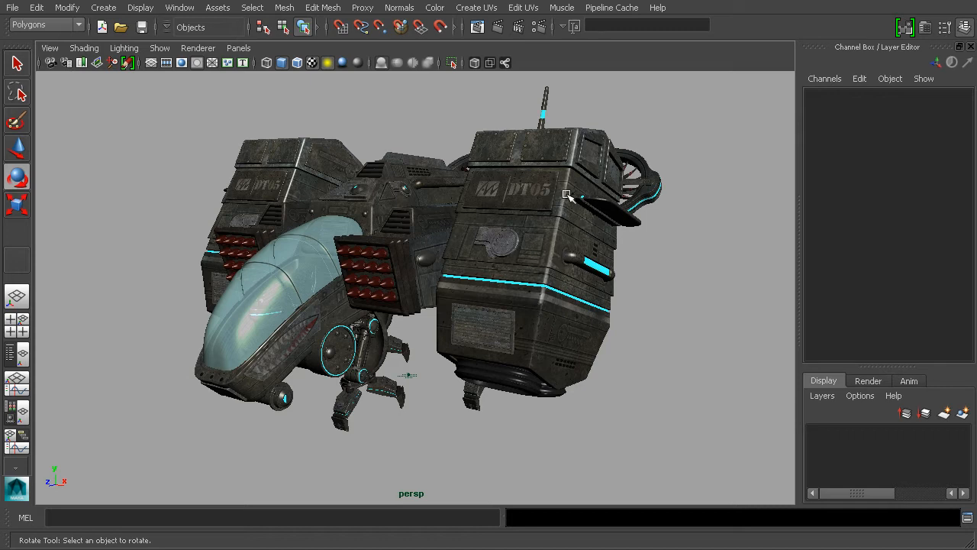
mouse_move(576, 234)
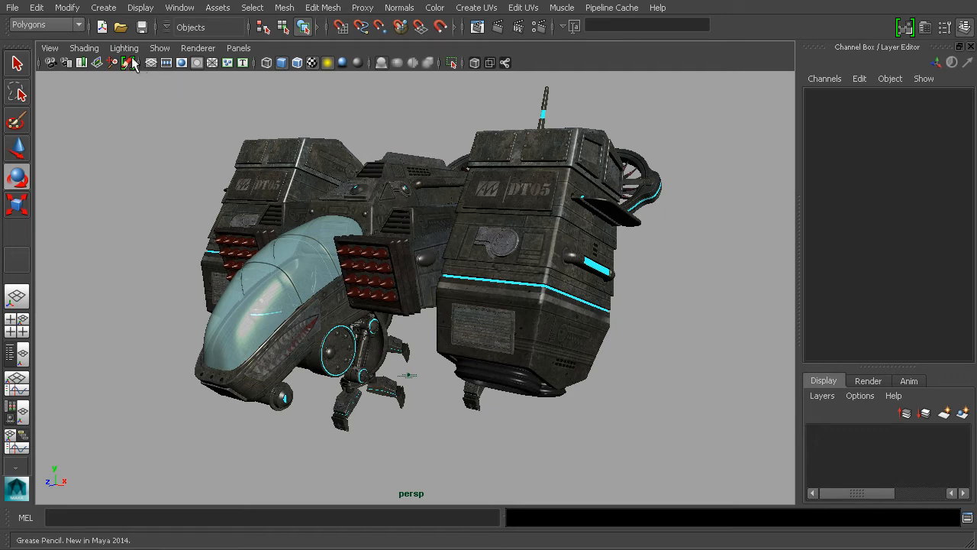
click(127, 63)
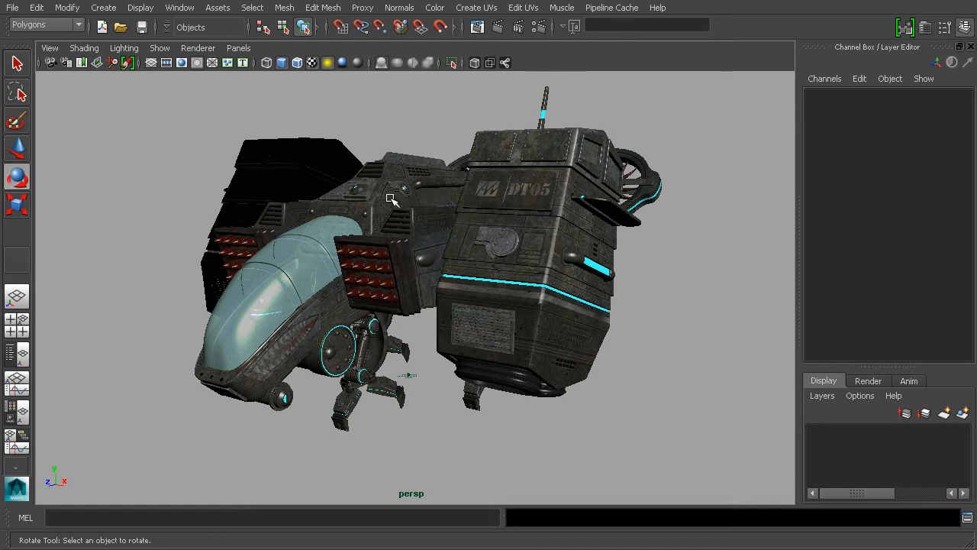
drag(394, 199, 301, 199)
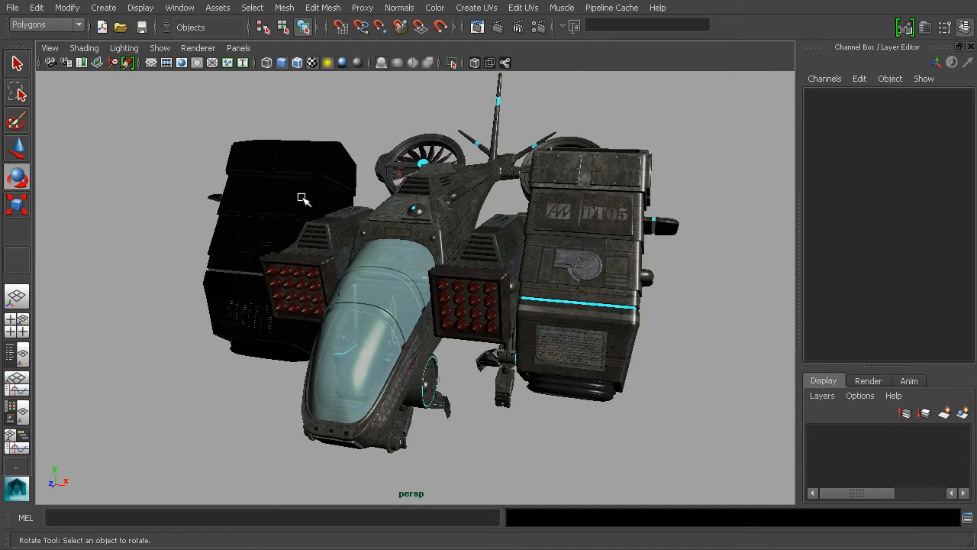
mouse_move(264, 169)
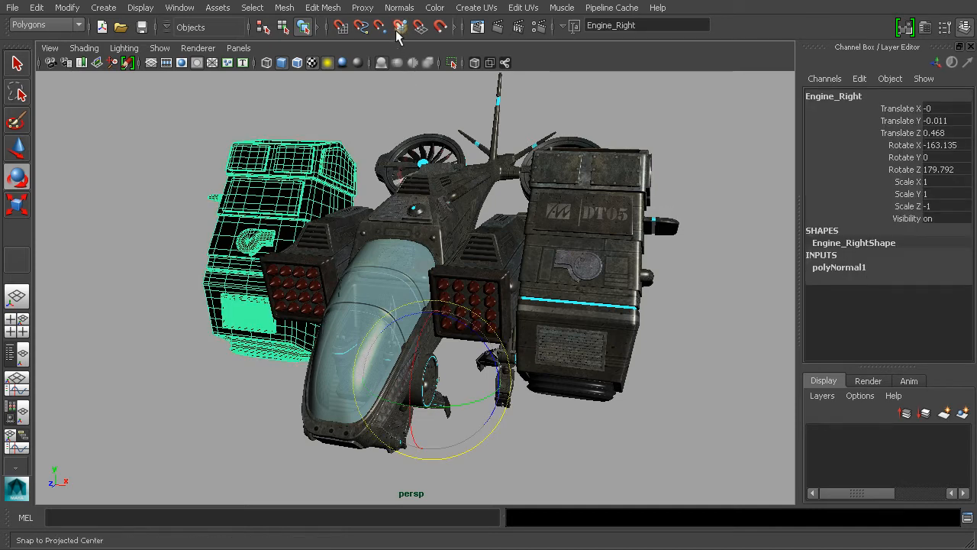
Reverse Engine_Right's normals so it shows its texture, then deselect and check around the ship.
click(399, 8)
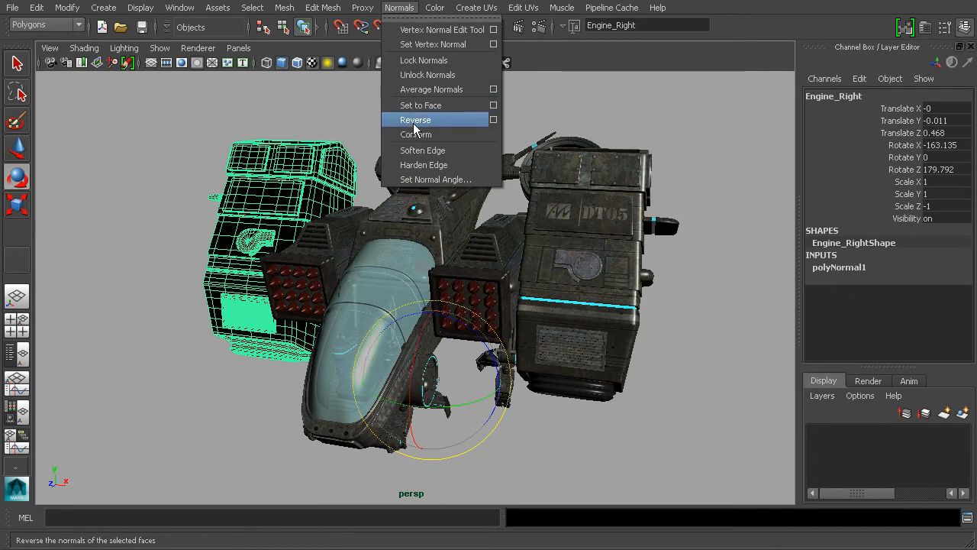
click(415, 120)
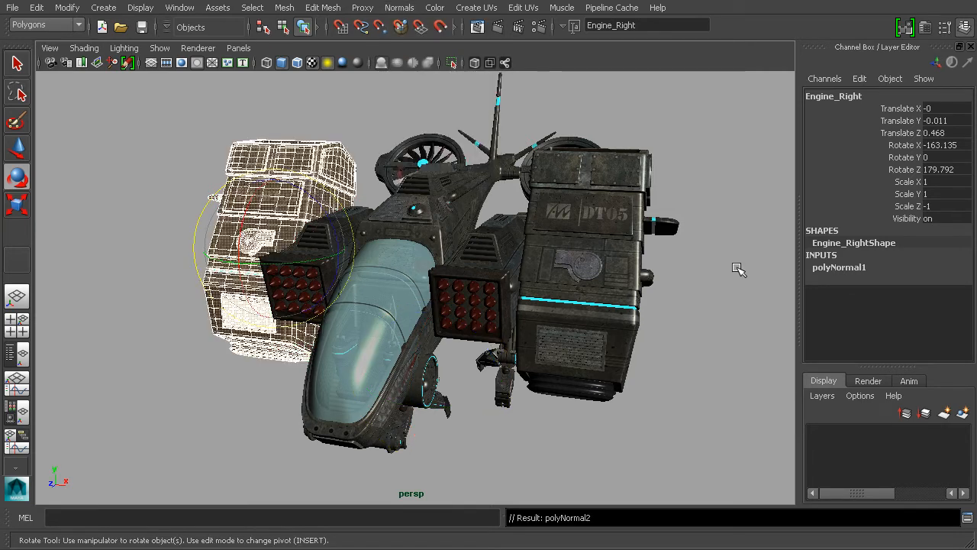
click(735, 301)
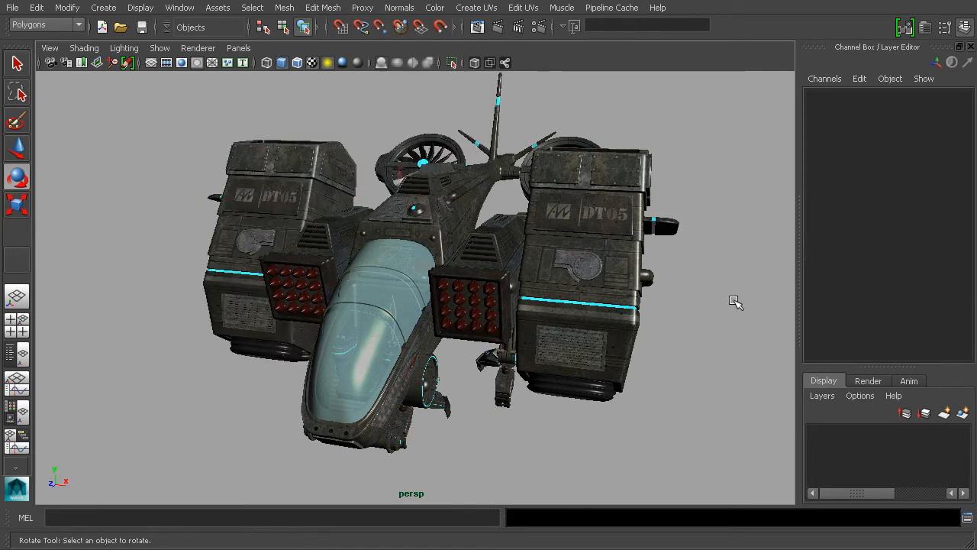
mouse_move(573, 313)
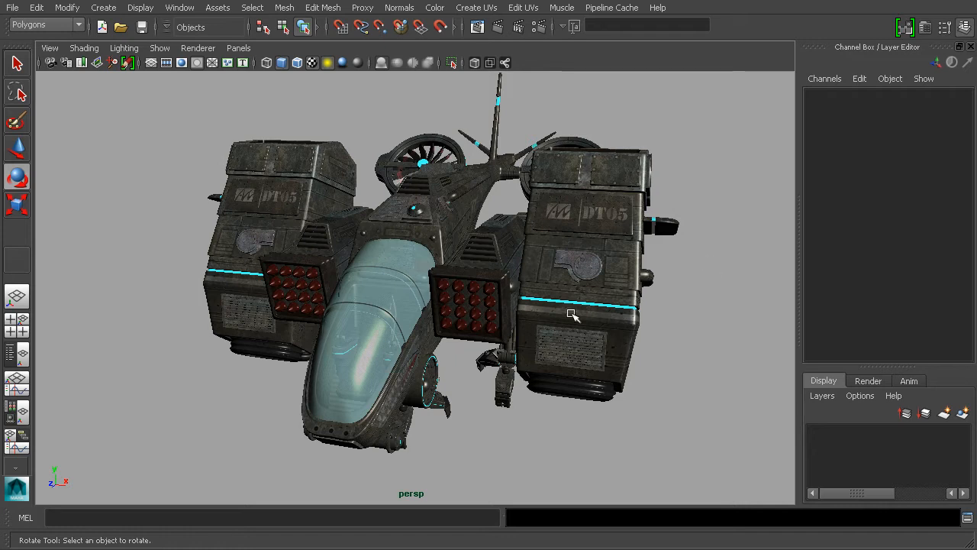
drag(573, 314, 566, 292)
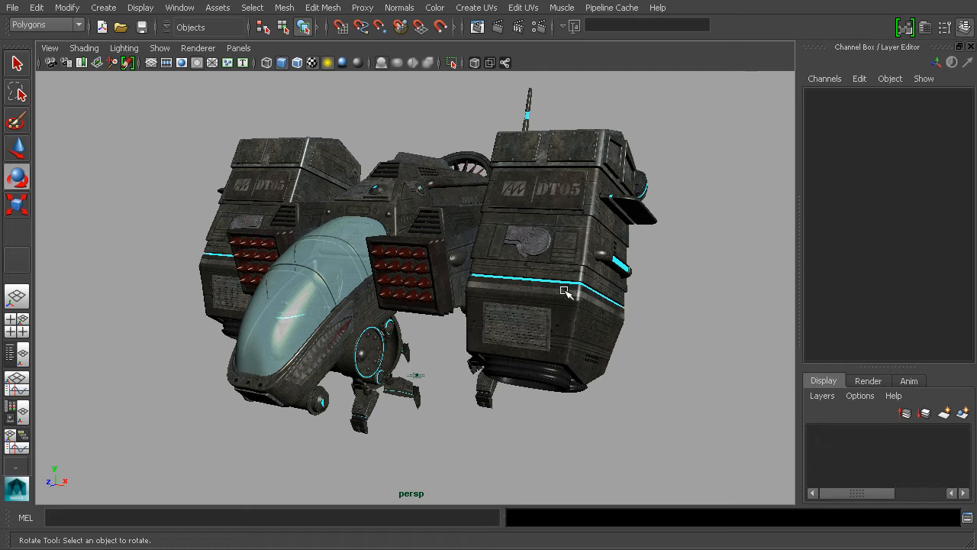
mouse_move(473, 309)
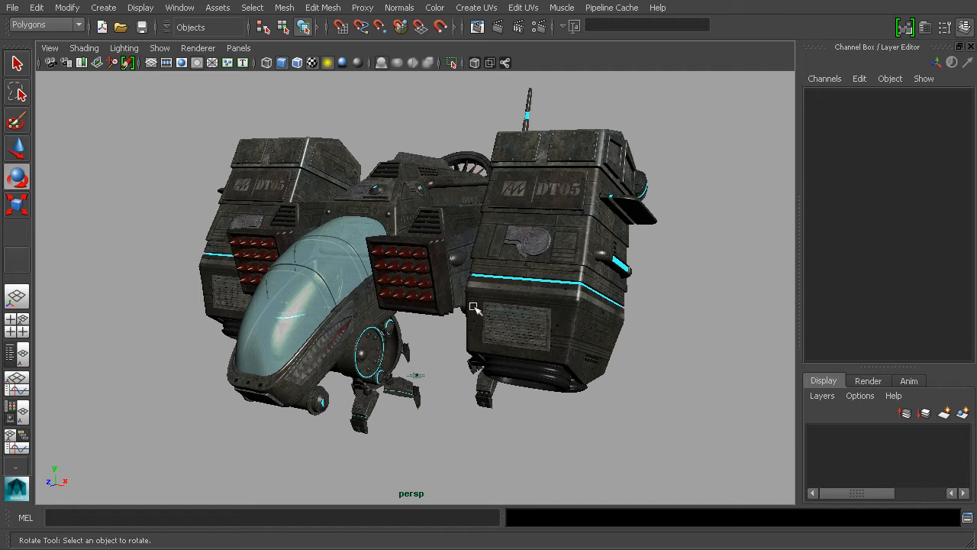
mouse_move(497, 276)
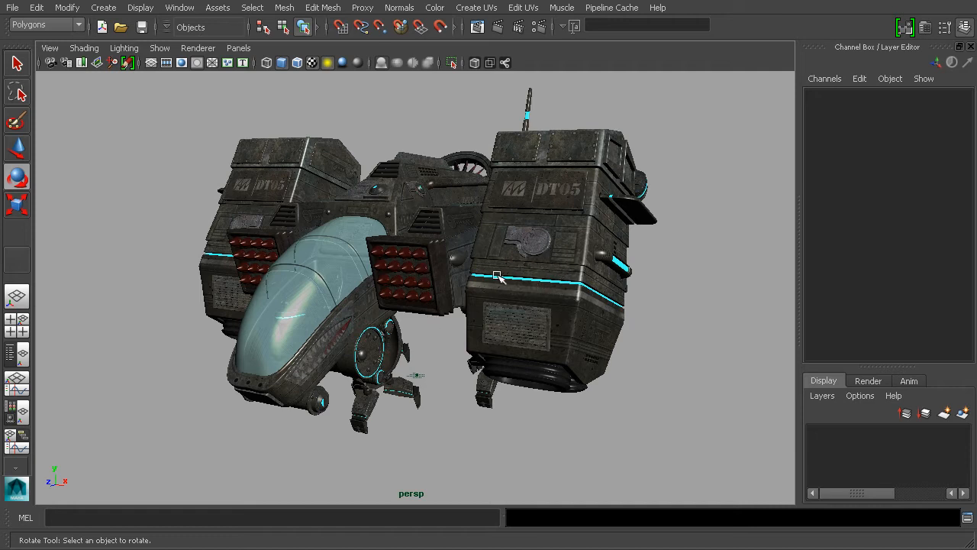
click(549, 229)
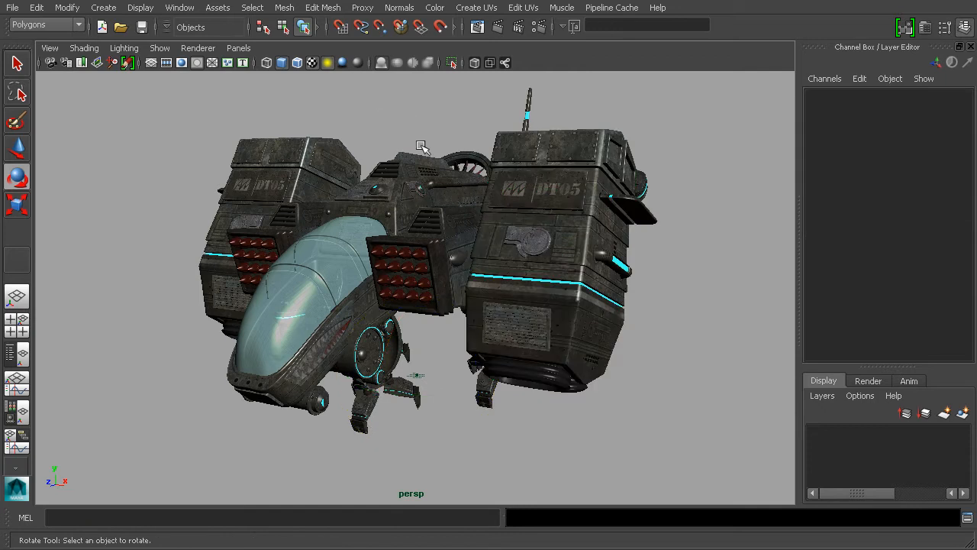
Bring up the Outliner and select all ship parts from Body through Misc for grouping.
click(180, 8)
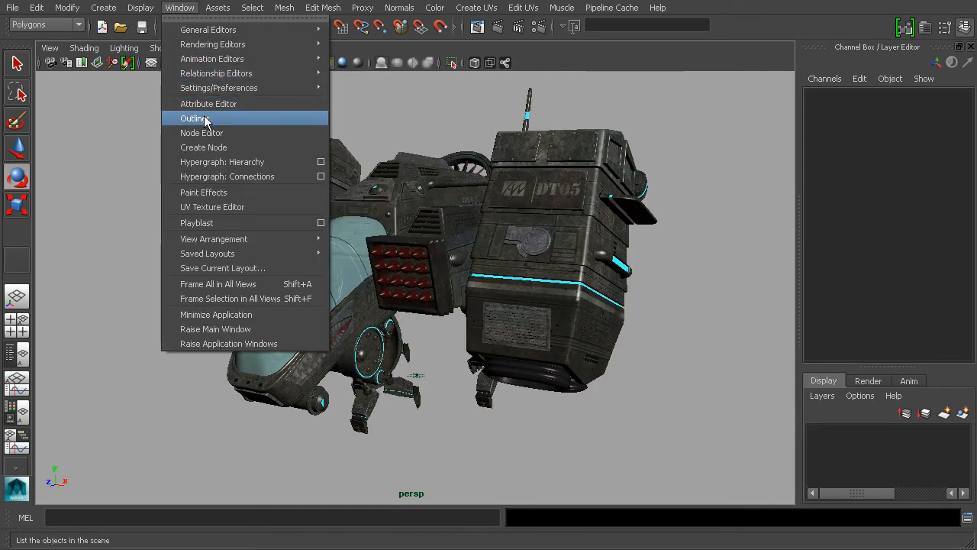
click(194, 118)
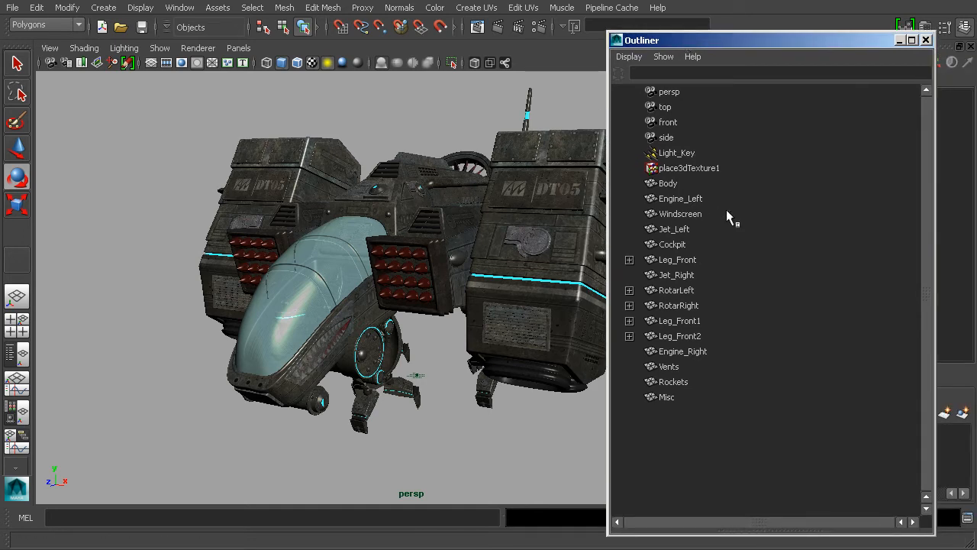
click(668, 183)
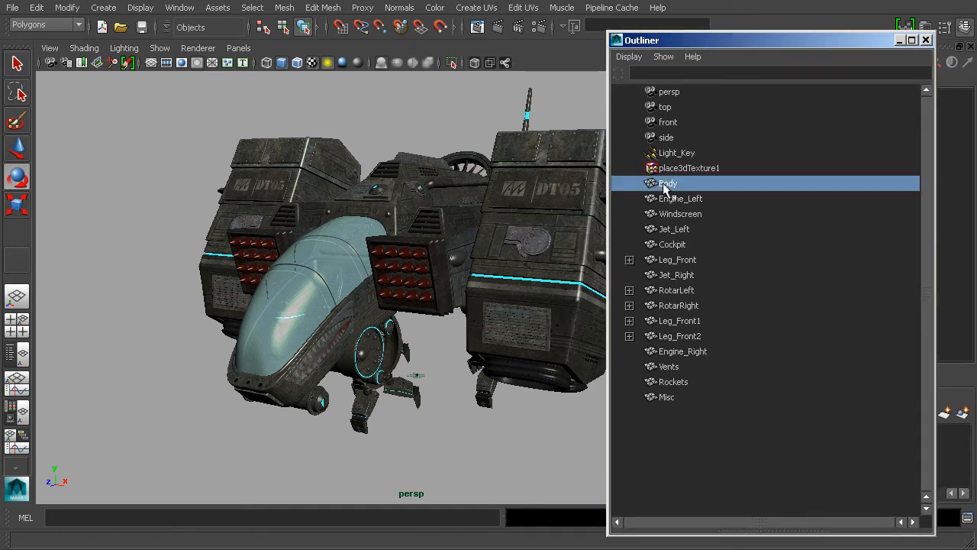
click(675, 228)
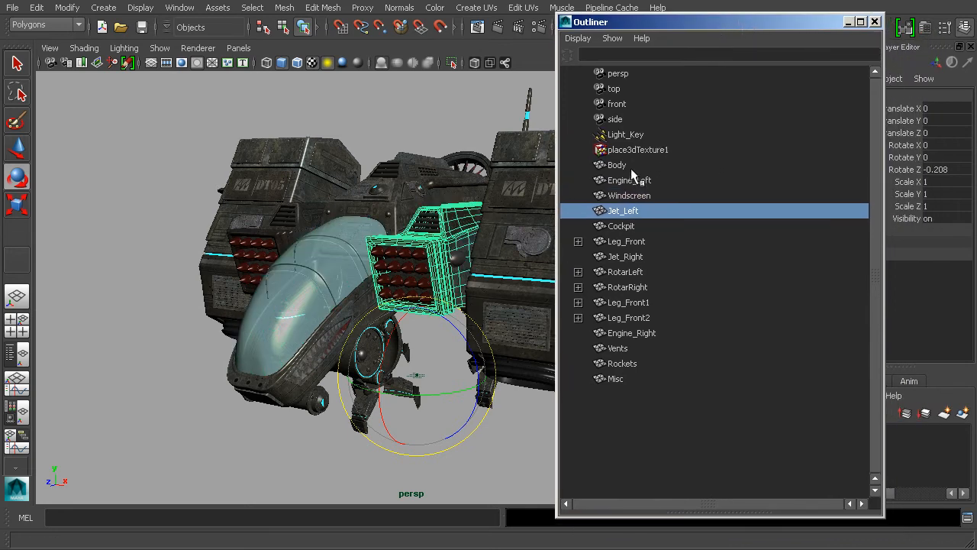
click(617, 165)
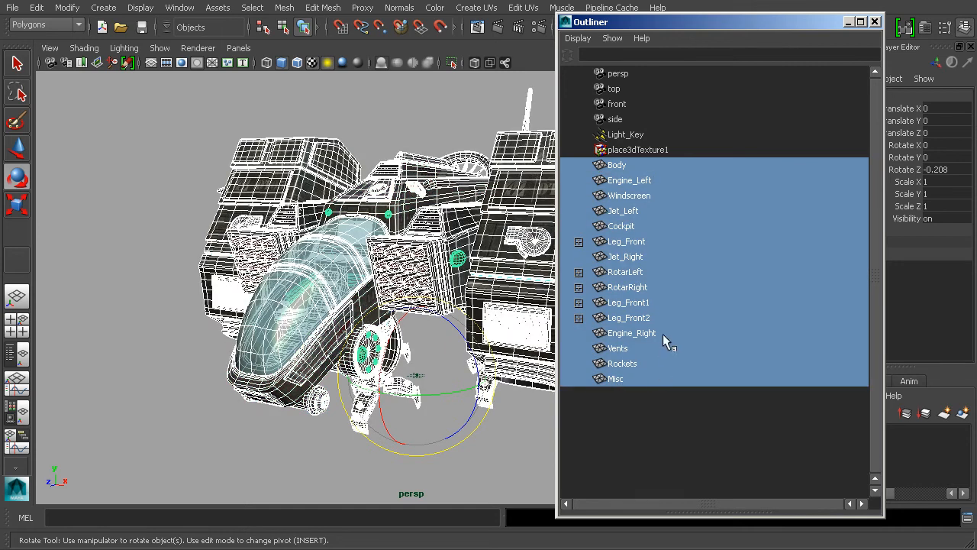
mouse_move(676, 332)
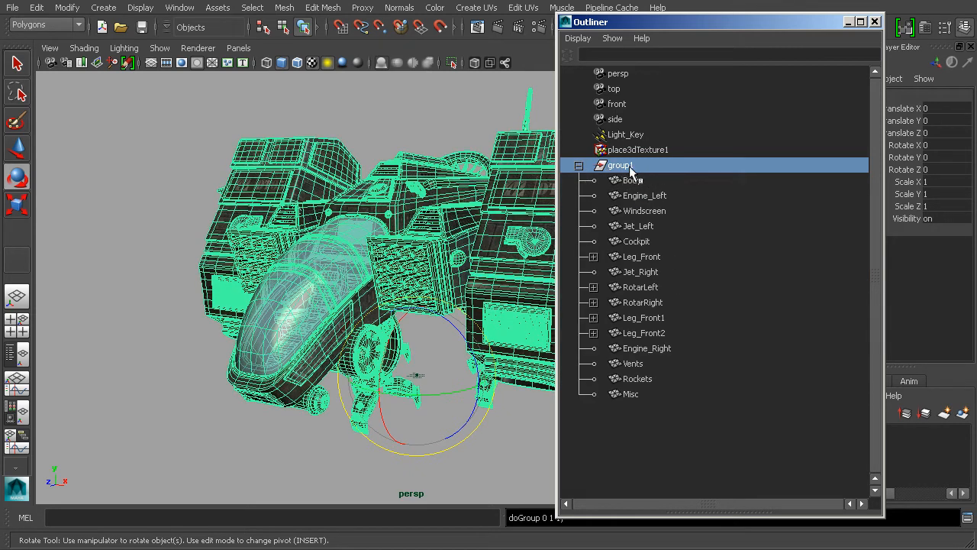
Name the new group vtol and rename Body to vtol_Body.
double_click(622, 166)
text(vtol)
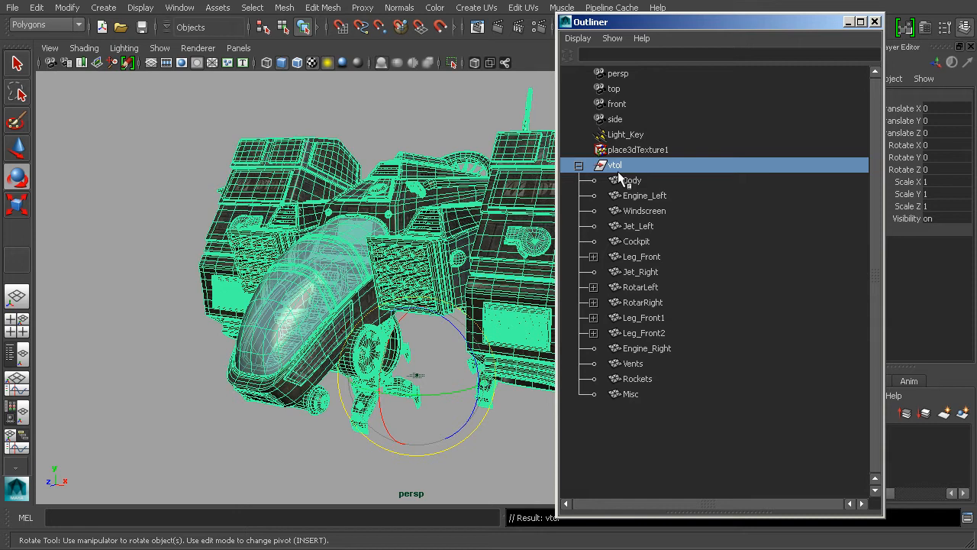
mouse_move(626, 180)
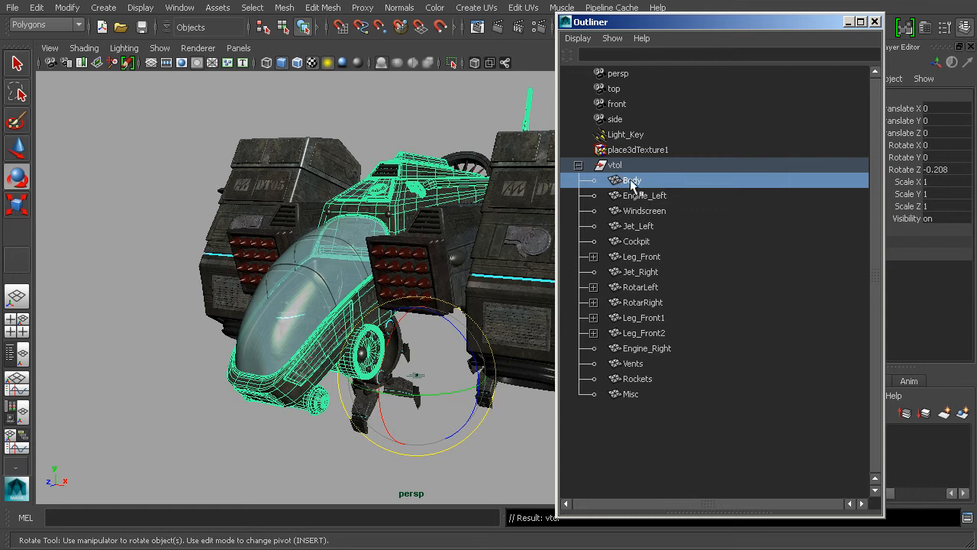
click(644, 195)
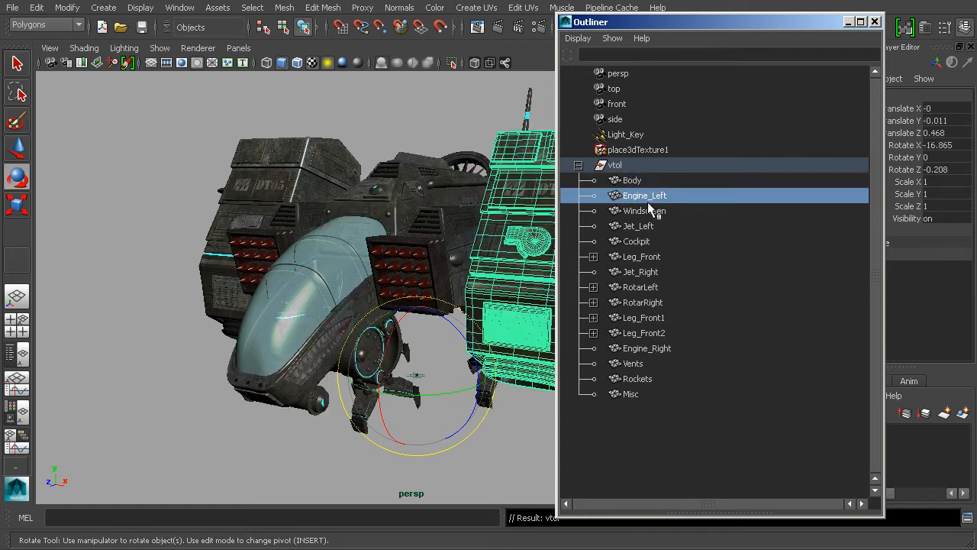
click(641, 256)
text(vtol_)
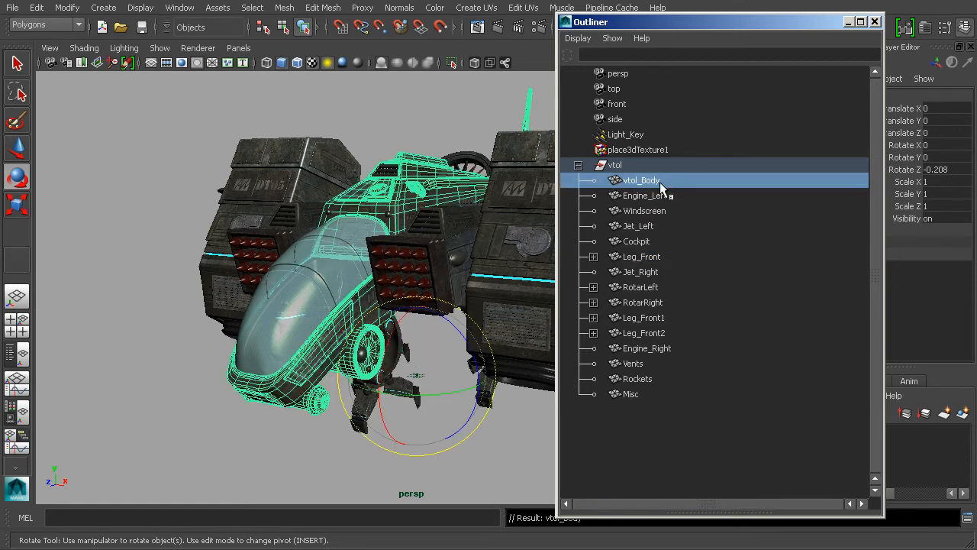
mouse_move(645, 293)
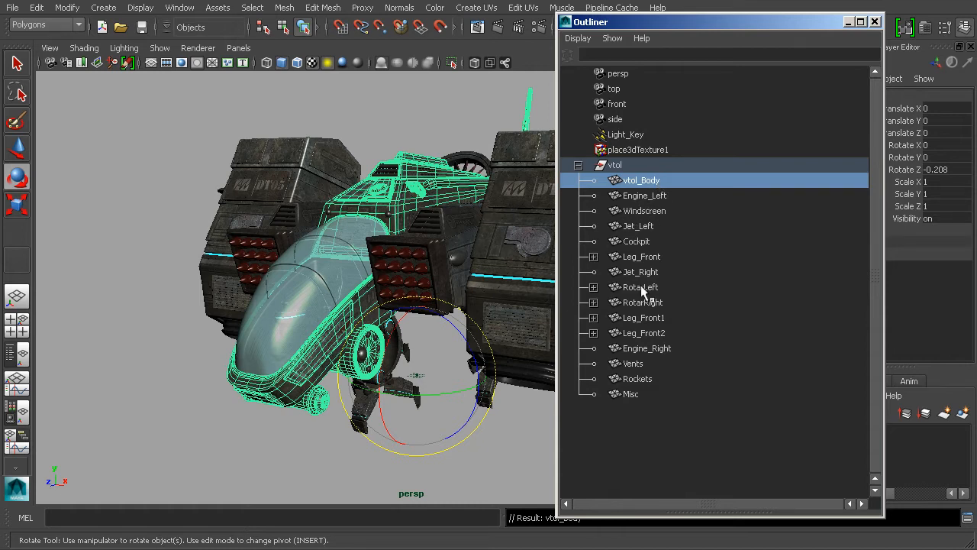
Rename Engine_Left to vtol_Engine_Left.
click(642, 302)
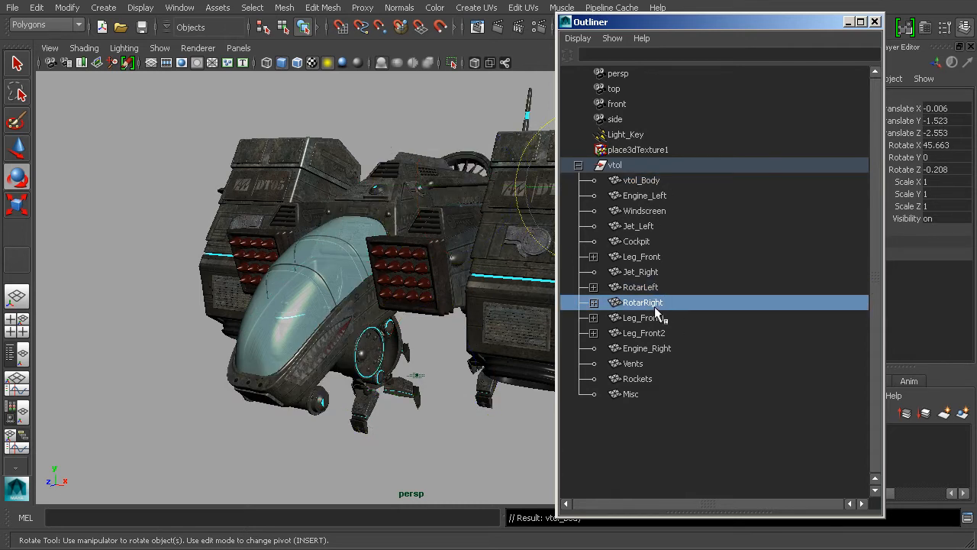
click(643, 316)
text(vtol_)
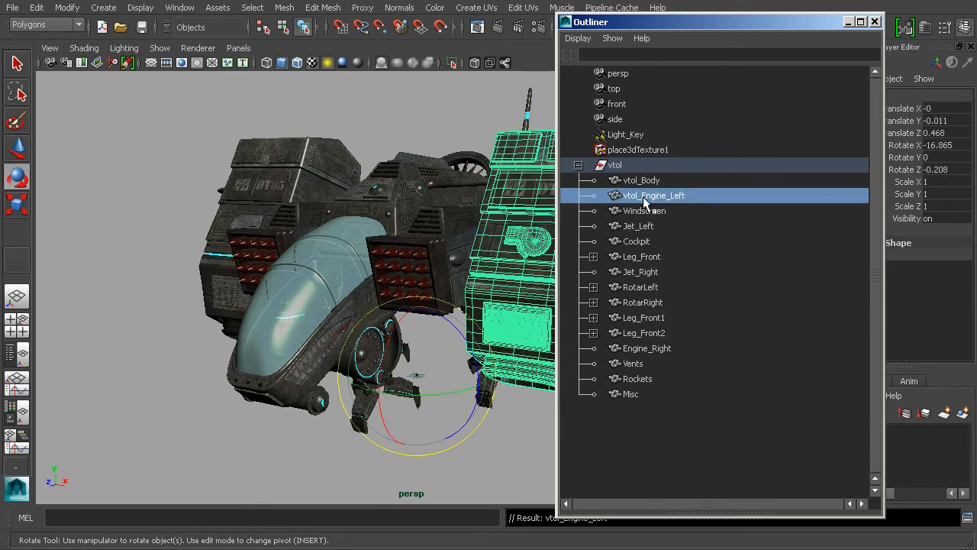
mouse_move(725, 181)
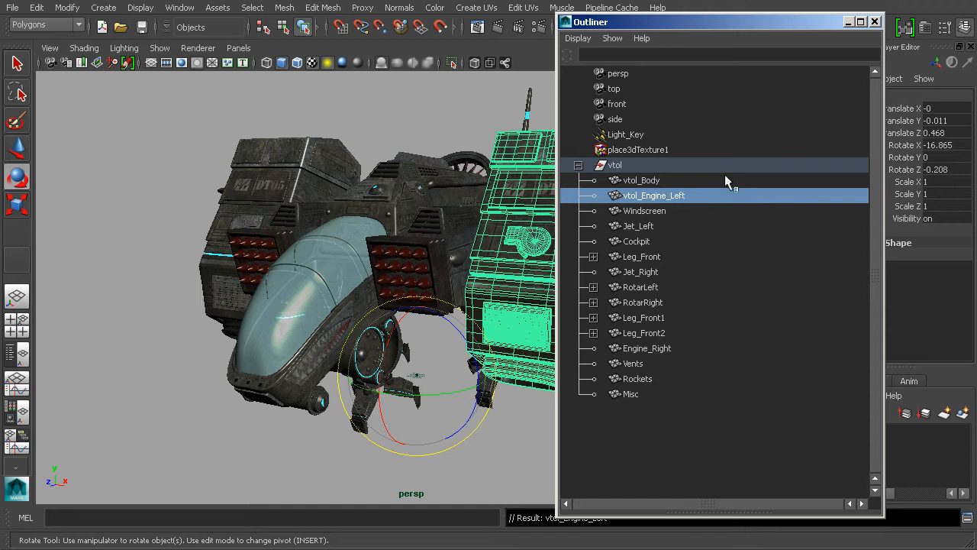
click(638, 225)
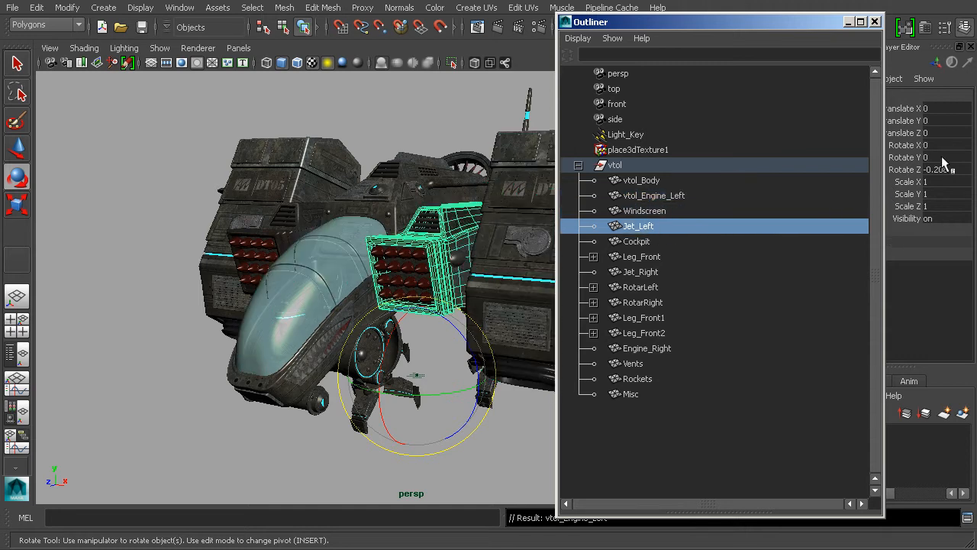
Freeze Transformations on all parts under the vtol group.
click(640, 271)
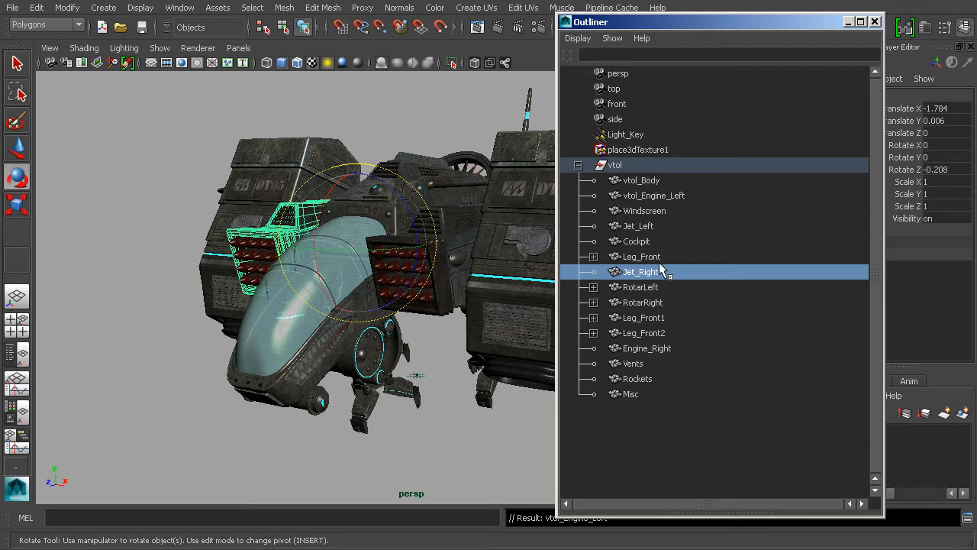
mouse_move(658, 265)
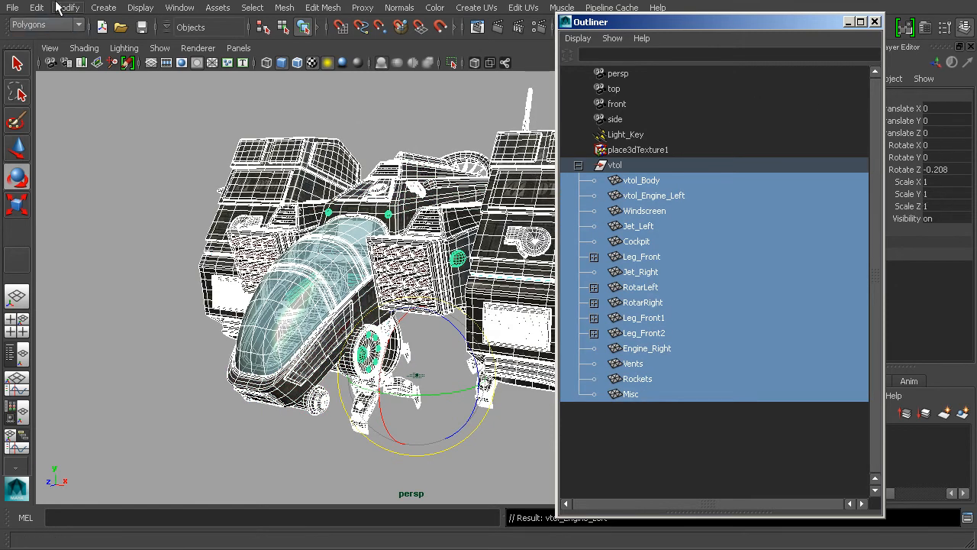
click(67, 7)
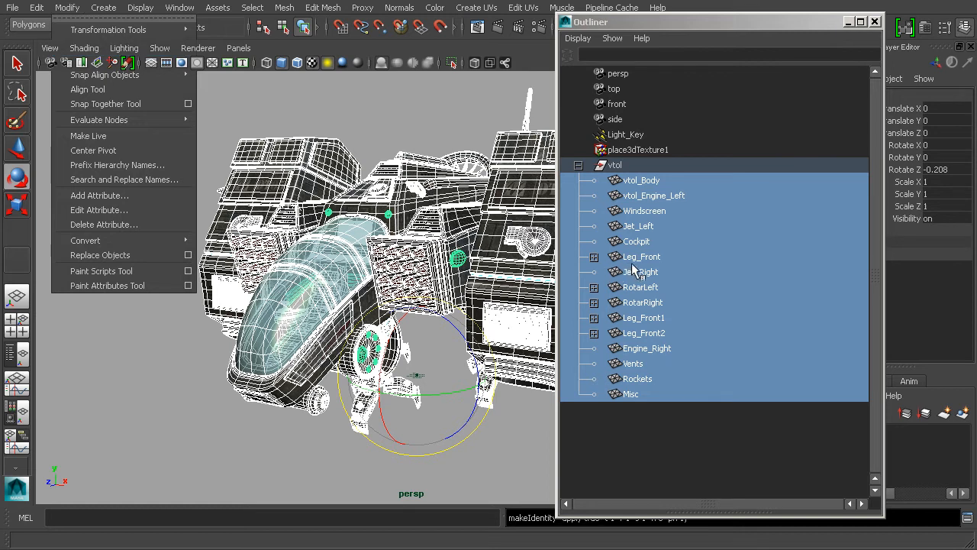
click(642, 255)
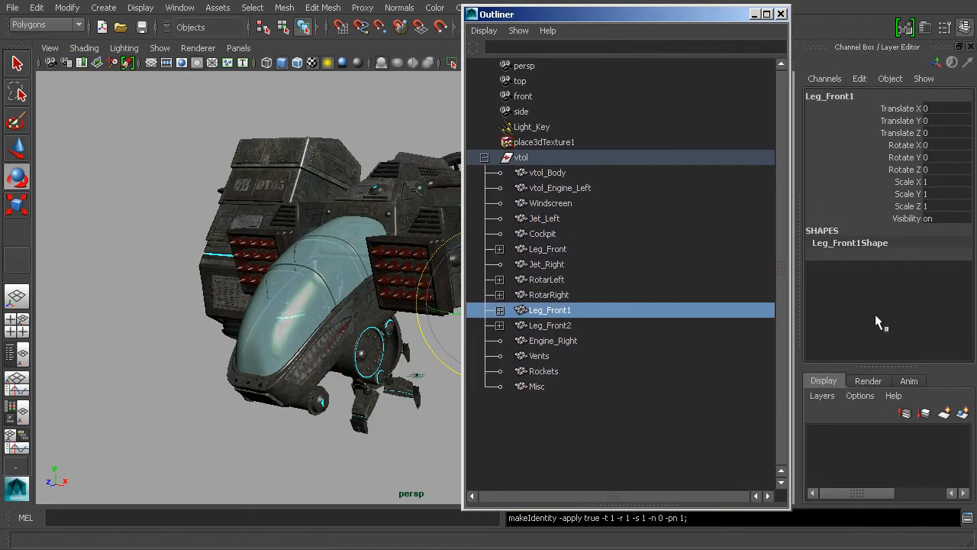
Check Jet_Left, vtol_Body, RotarRight, Windscreen and Rockets now read zero translate and rotate.
click(544, 218)
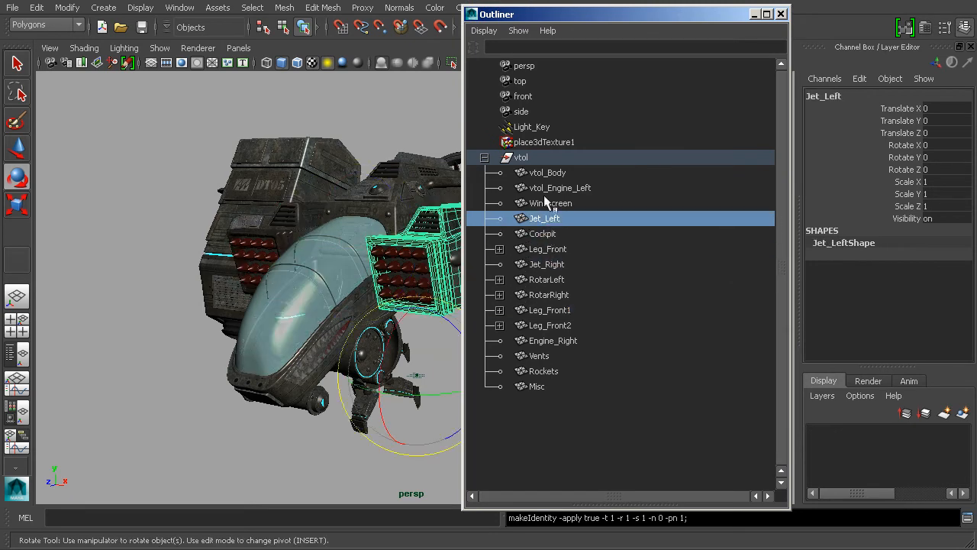
click(547, 172)
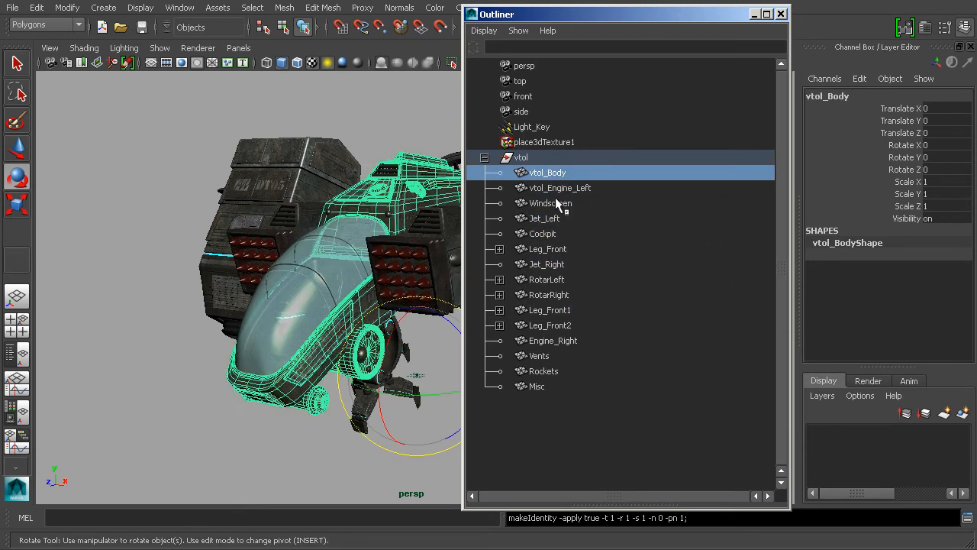
click(548, 295)
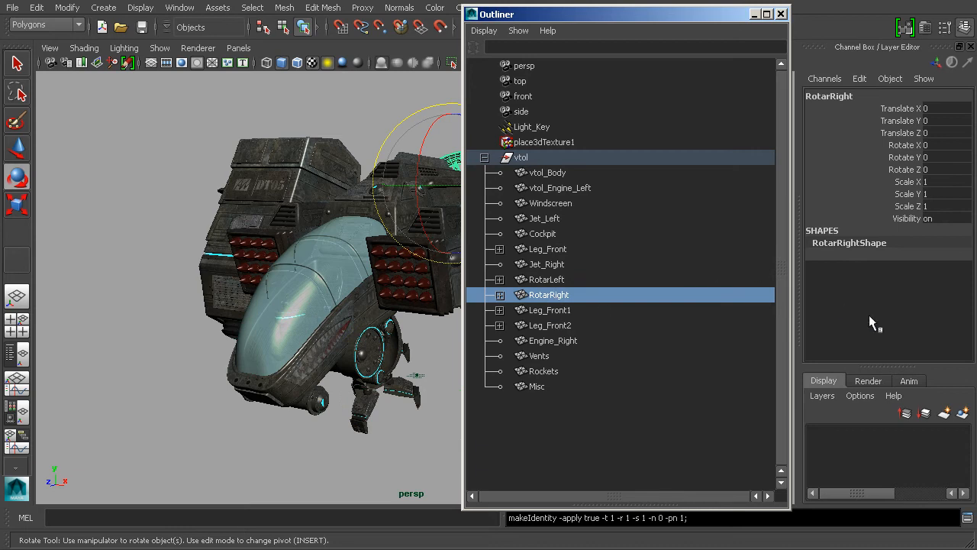
mouse_move(895, 287)
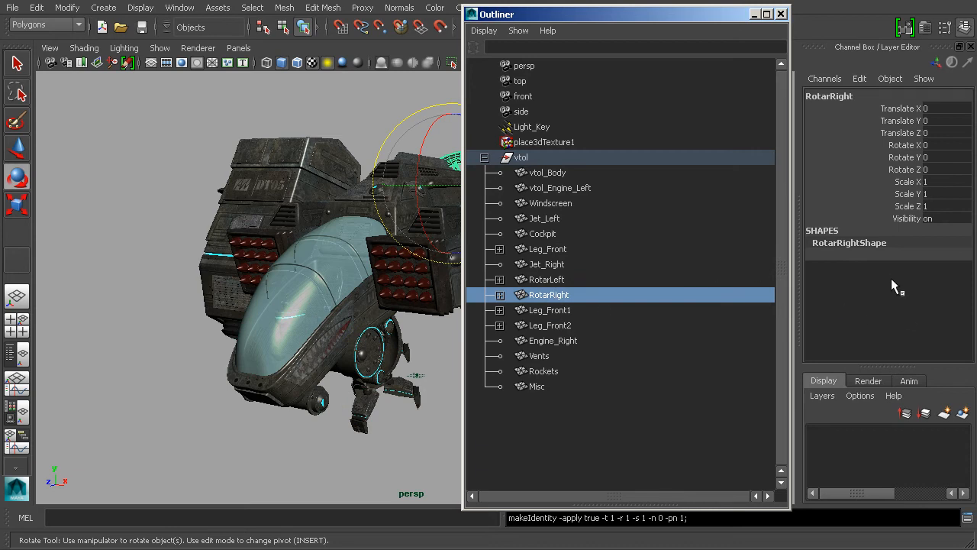
mouse_move(869, 289)
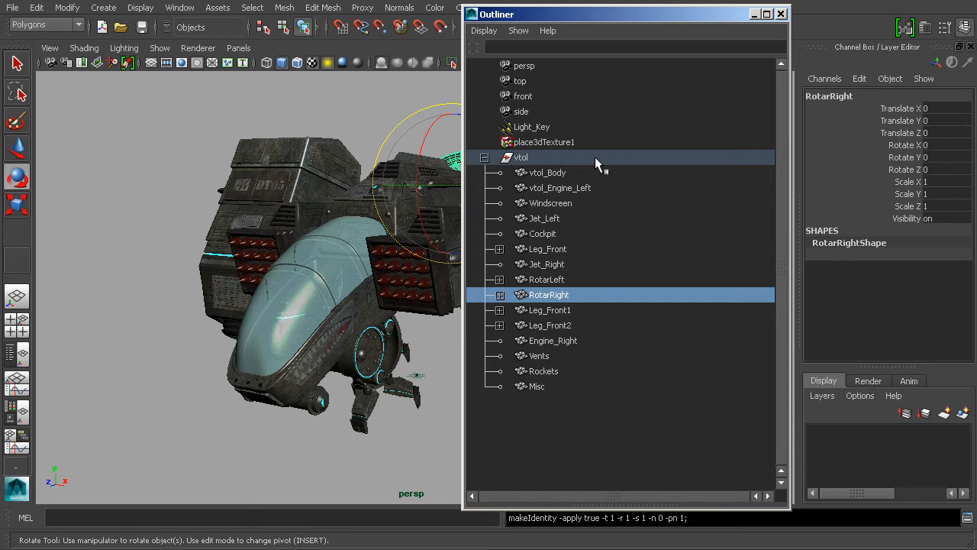
click(551, 203)
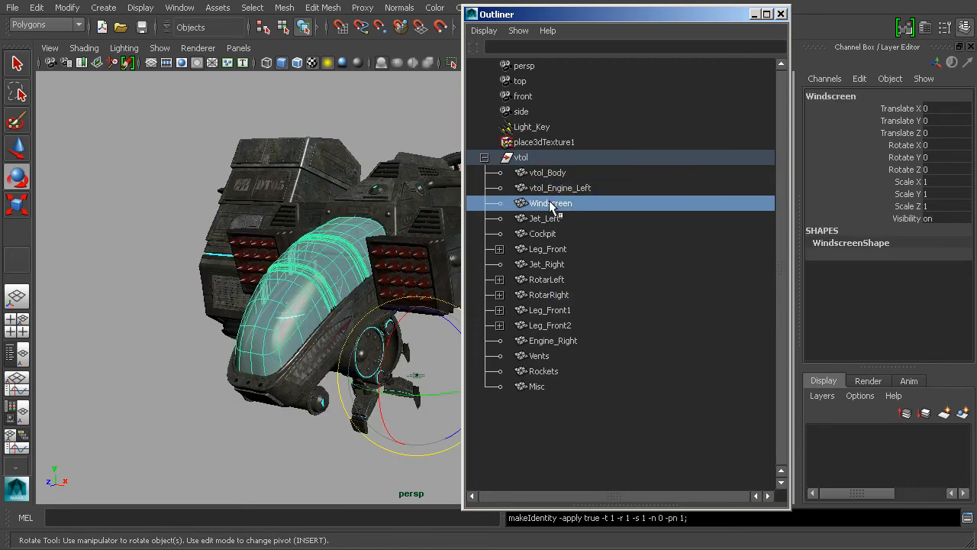
click(547, 171)
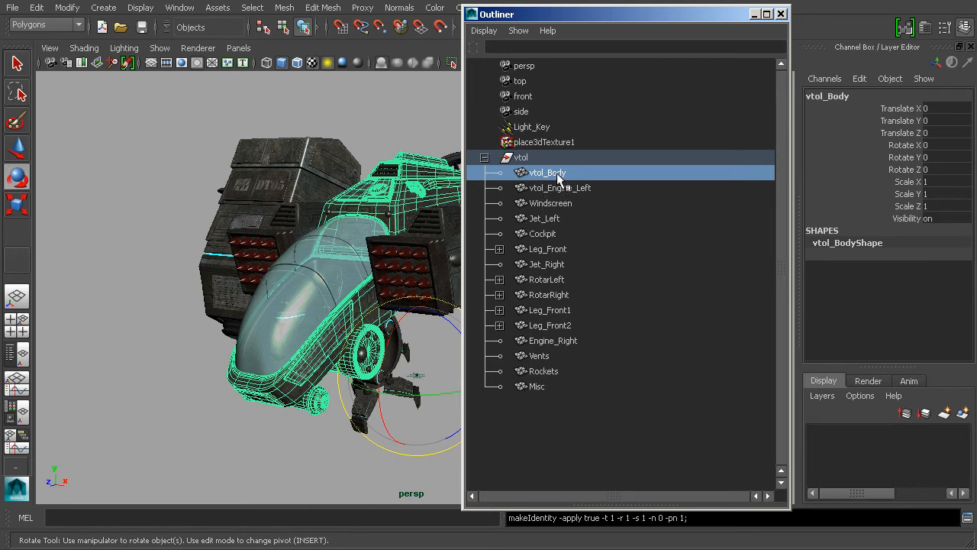
mouse_move(571, 210)
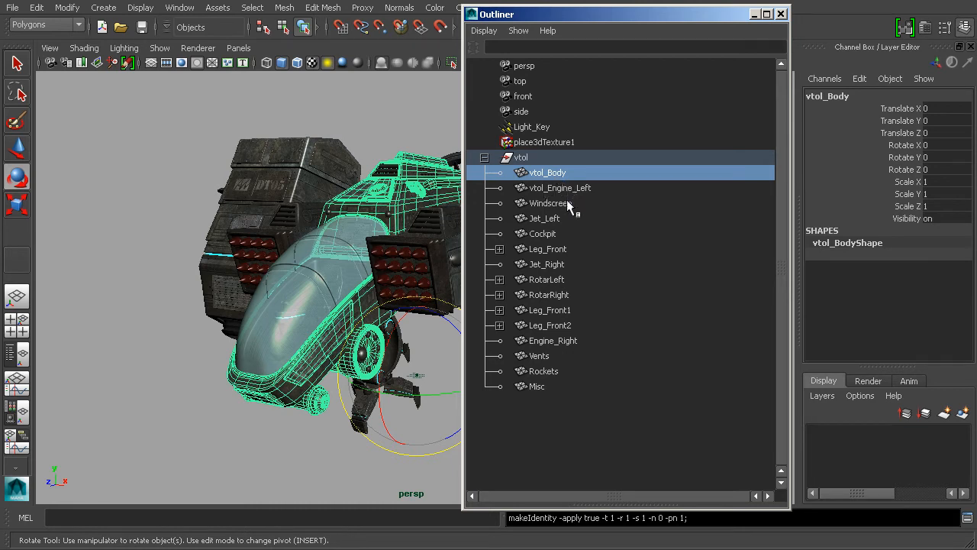
mouse_move(562, 206)
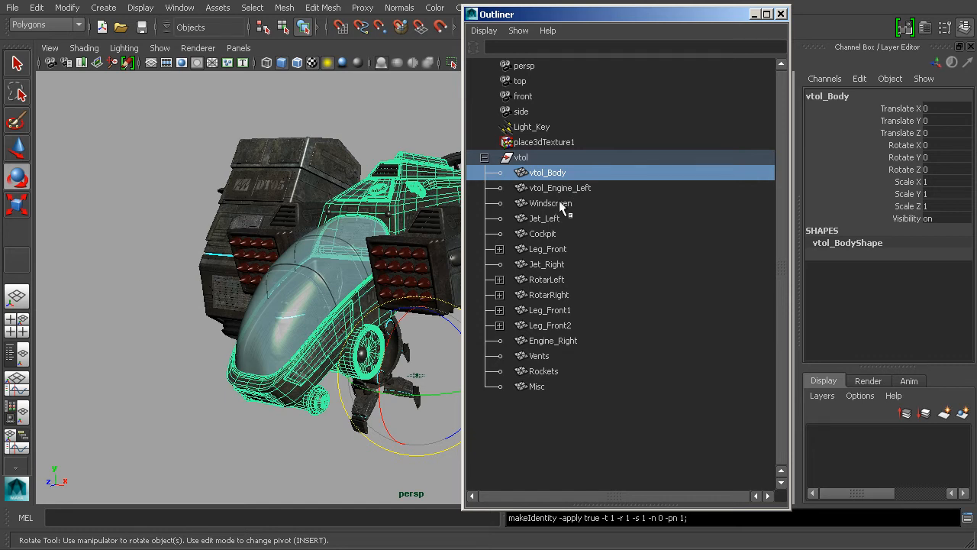
click(538, 355)
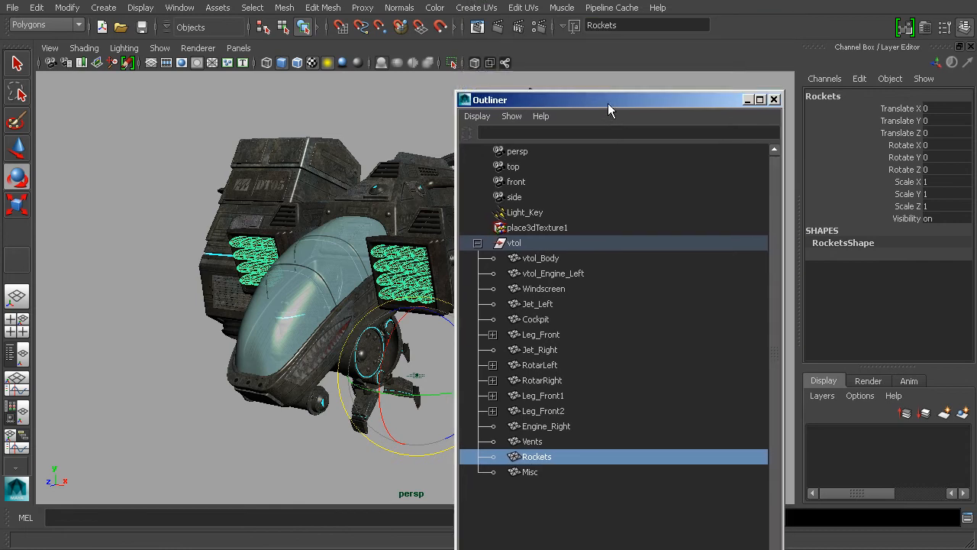
mouse_move(549, 350)
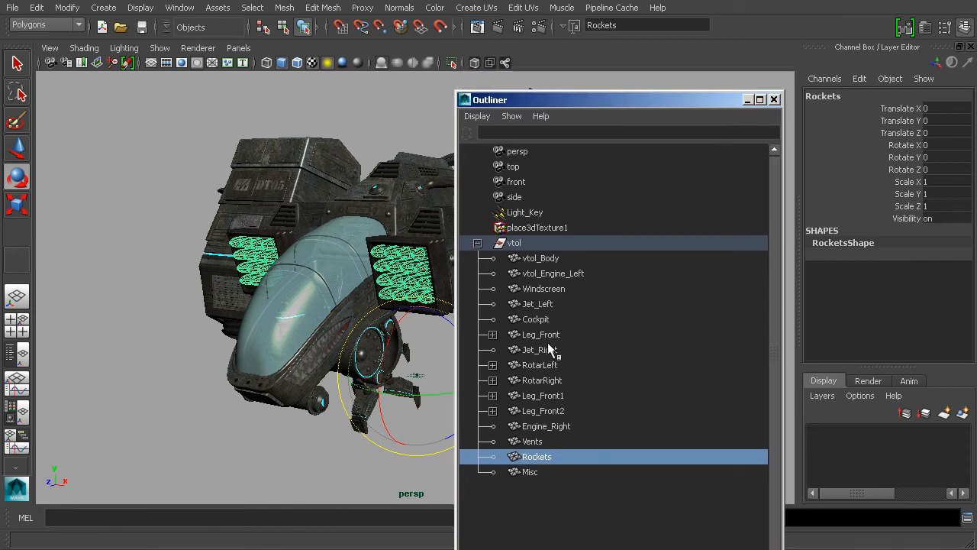
Rename the ship's top-level group from vtol to jet.
click(541, 334)
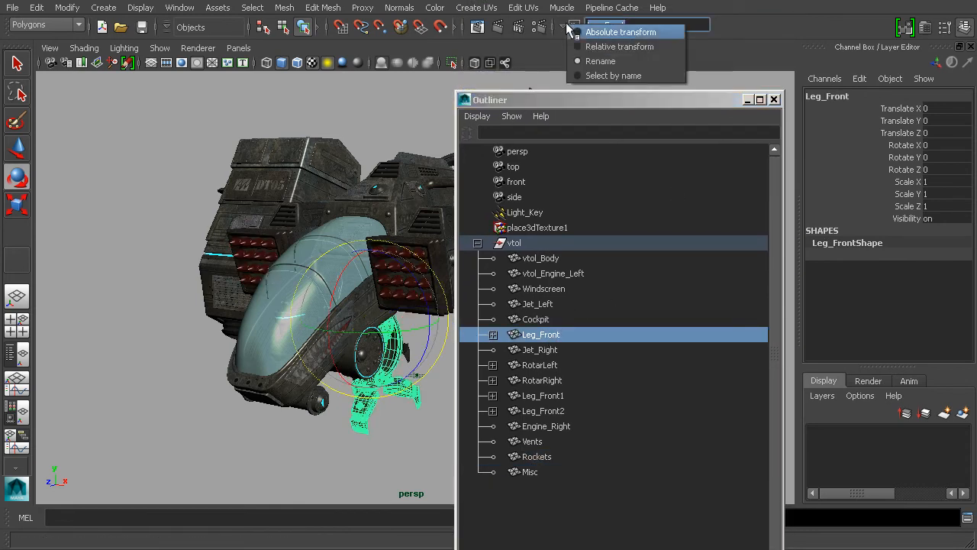
click(601, 61)
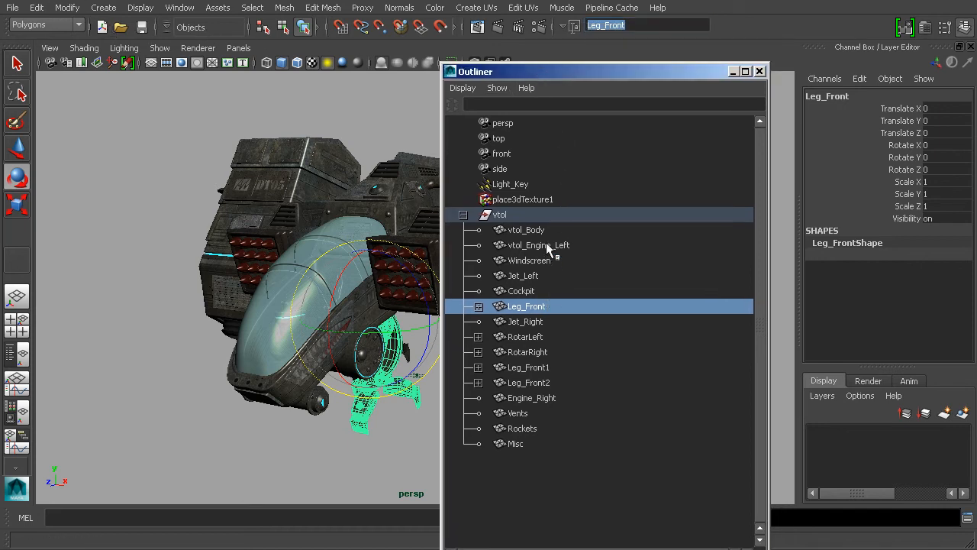
click(538, 245)
text(jet)
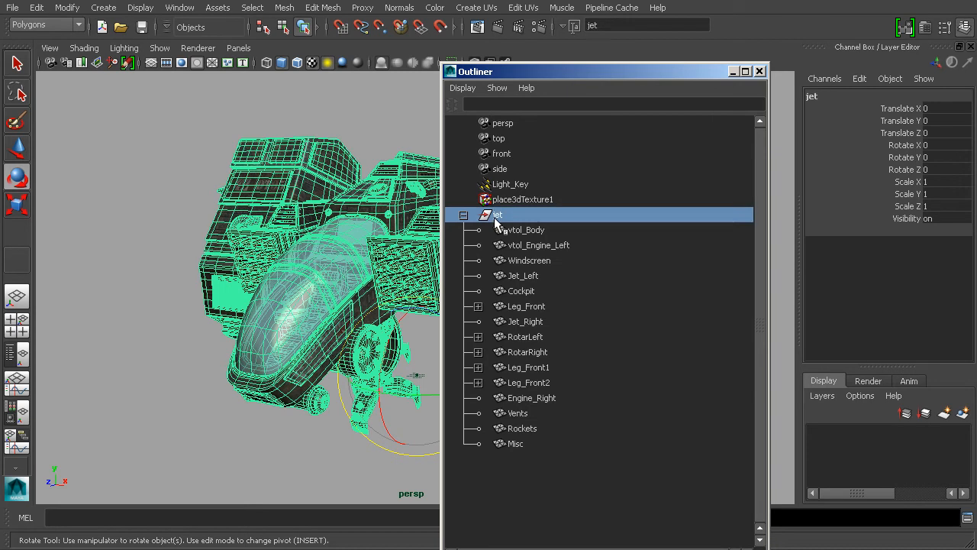
Search and Replace Names on the two vtol parts: vtol becomes jet, giving jet_Body and jet_Engine_Left.
click(539, 244)
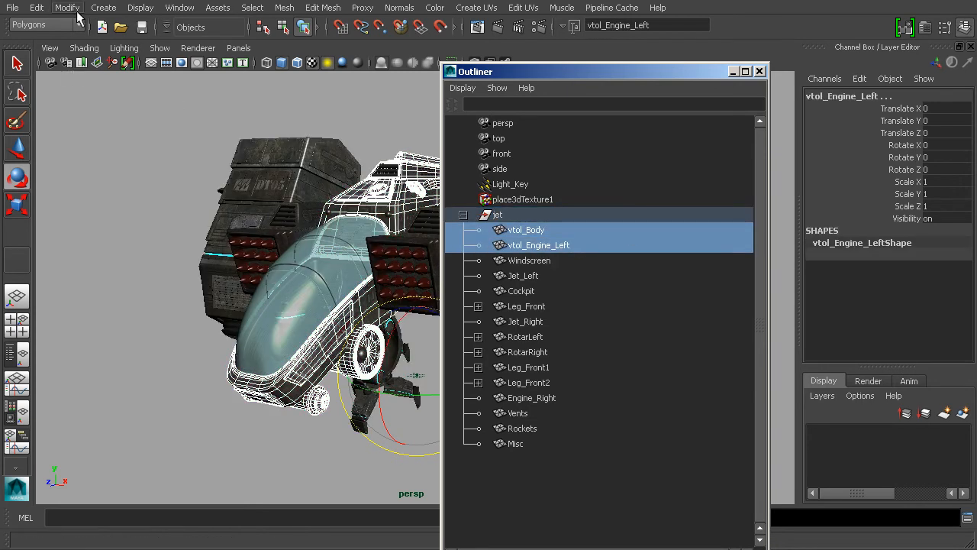
click(67, 8)
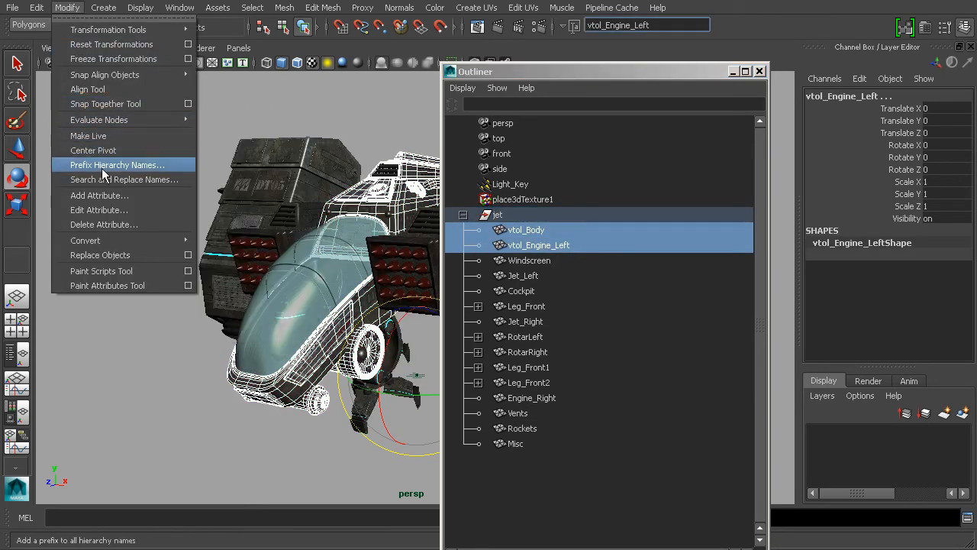
click(125, 180)
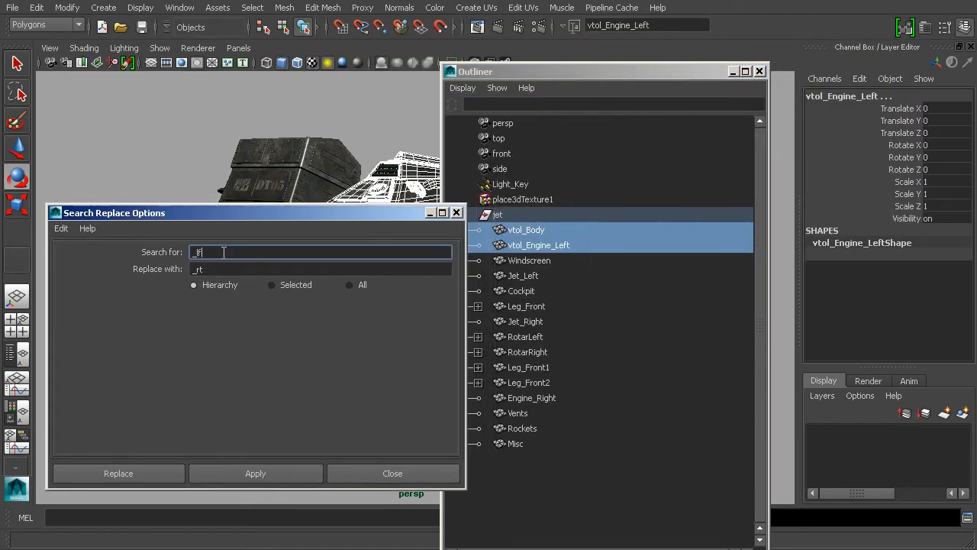
text(vtol)
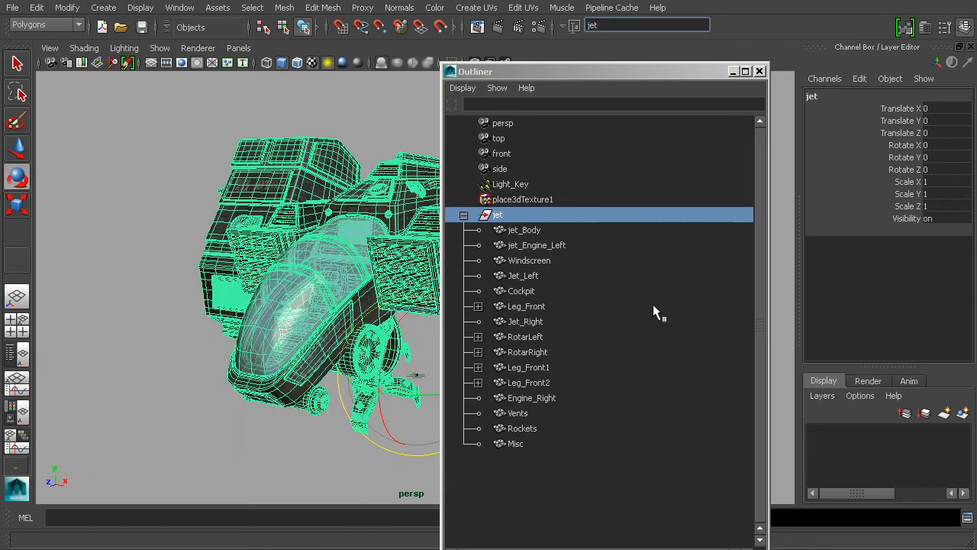
click(536, 245)
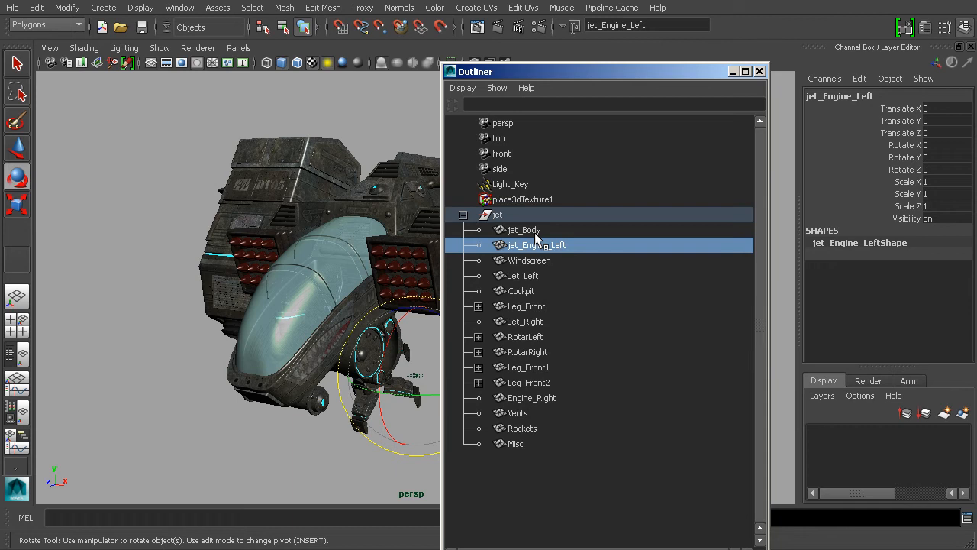
Select jet_Body and the jet group to verify the renamed hierarchy.
click(497, 214)
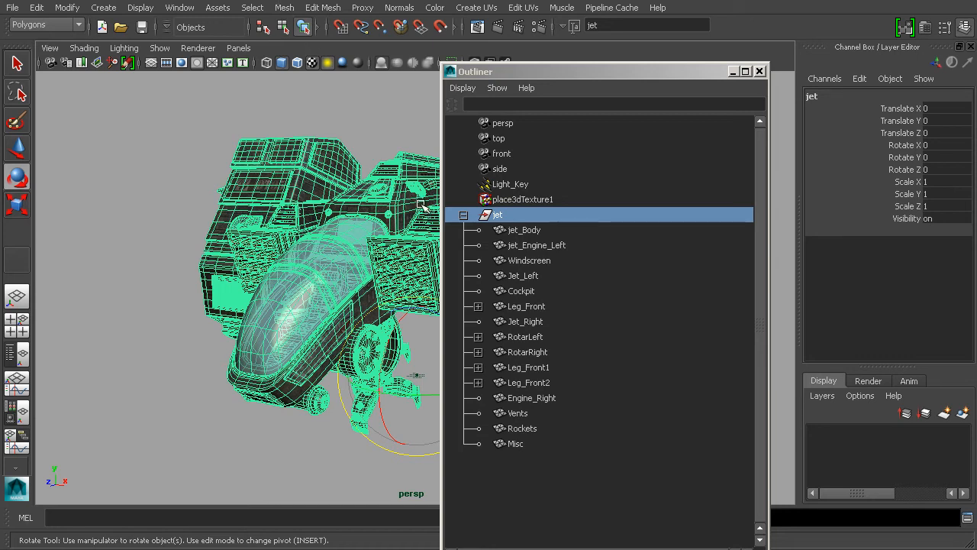
click(524, 230)
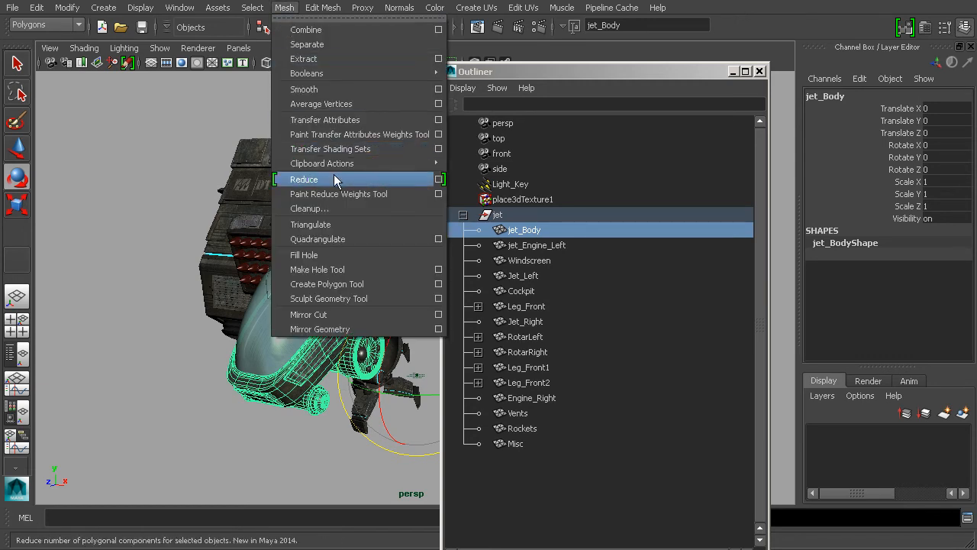
mouse_move(631, 305)
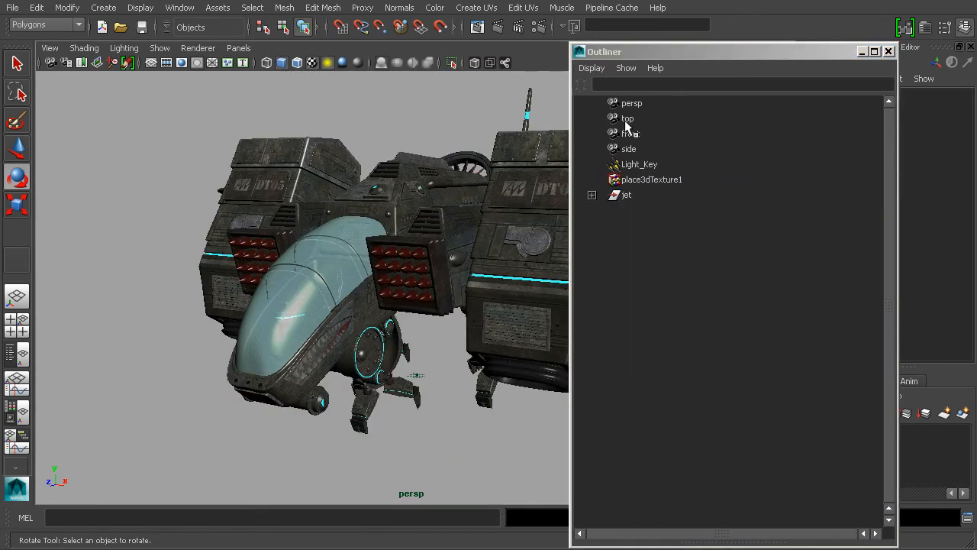
Move the Outliner aside and expand the jet group to list jet_Body through Misc.
drag(626, 51, 764, 50)
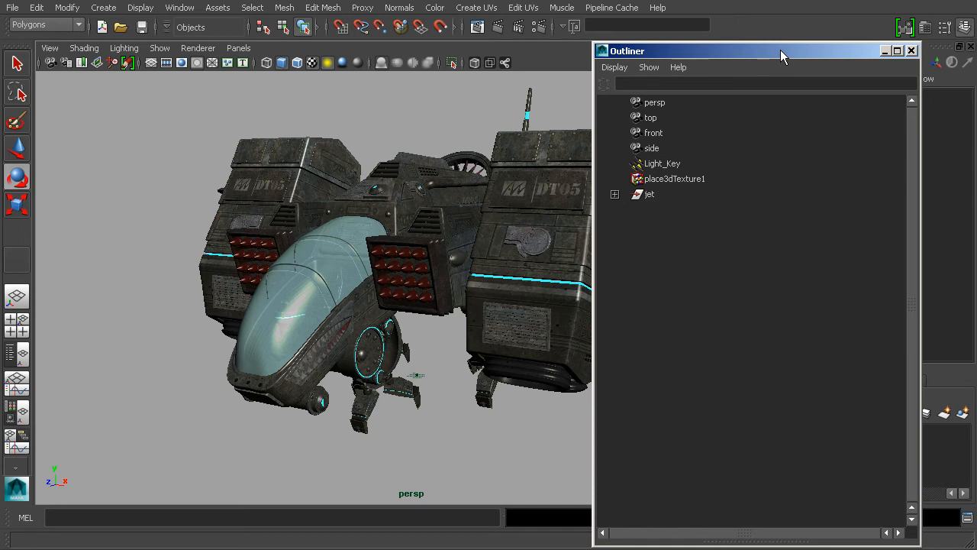
click(616, 194)
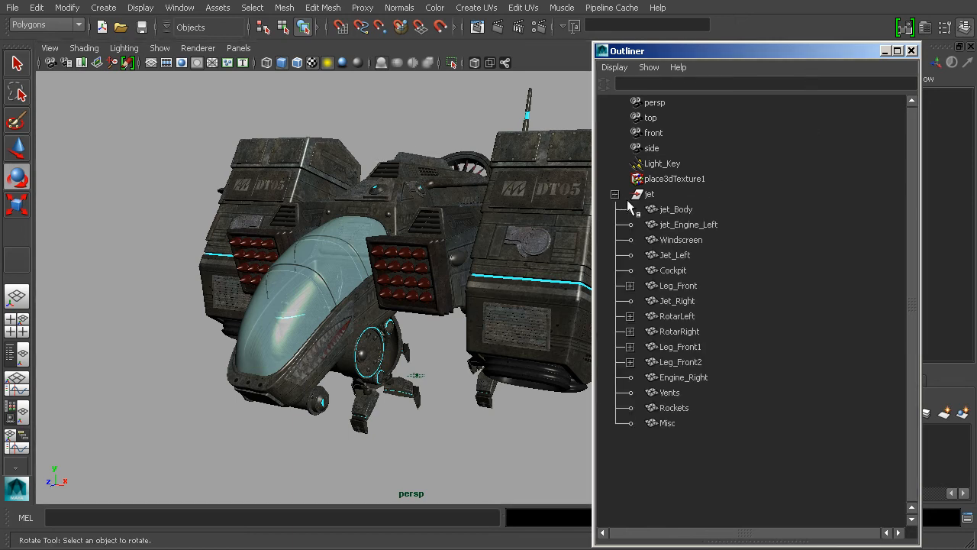
click(675, 255)
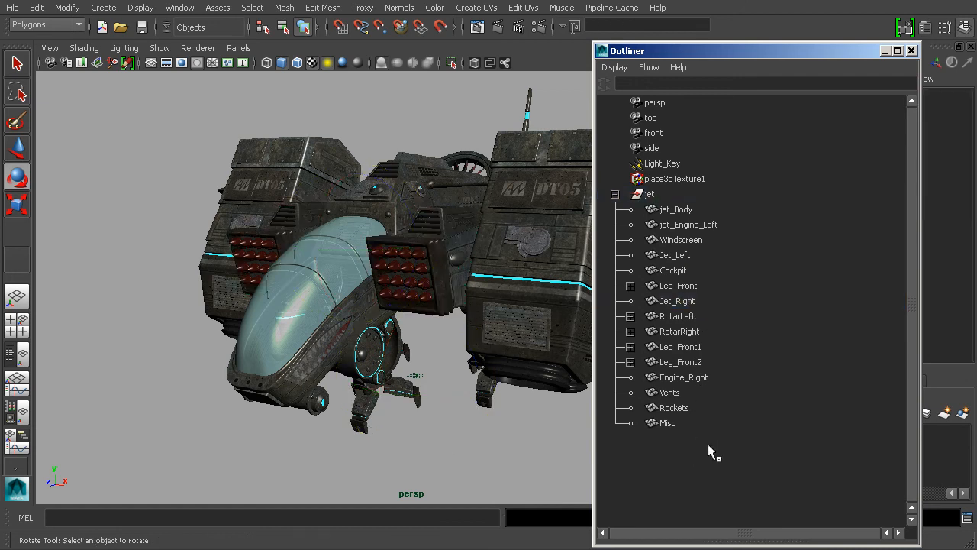
mouse_move(729, 435)
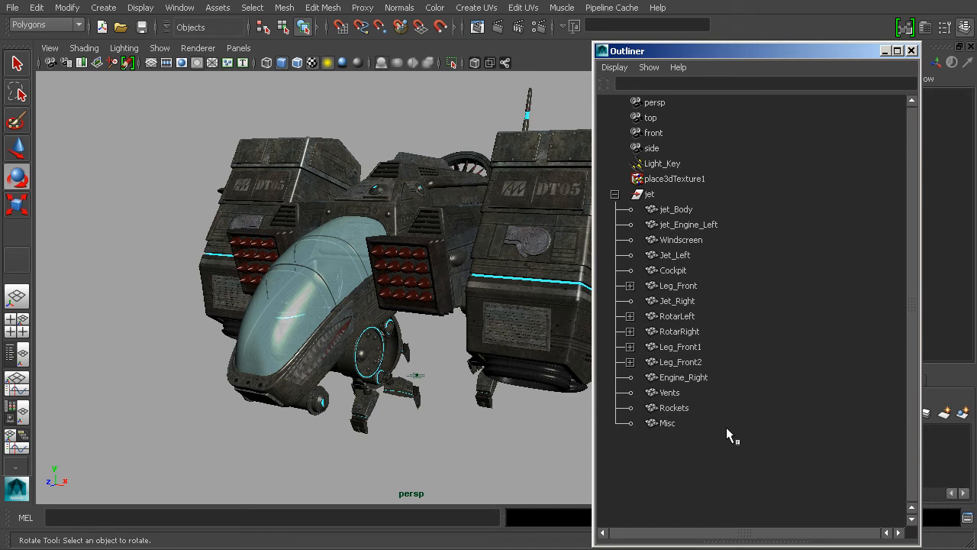
click(103, 7)
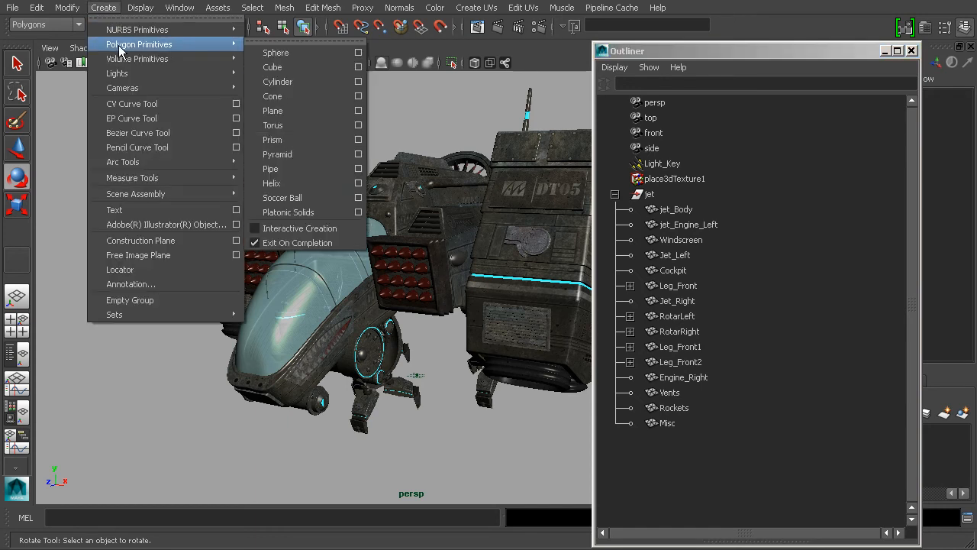
mouse_move(273, 67)
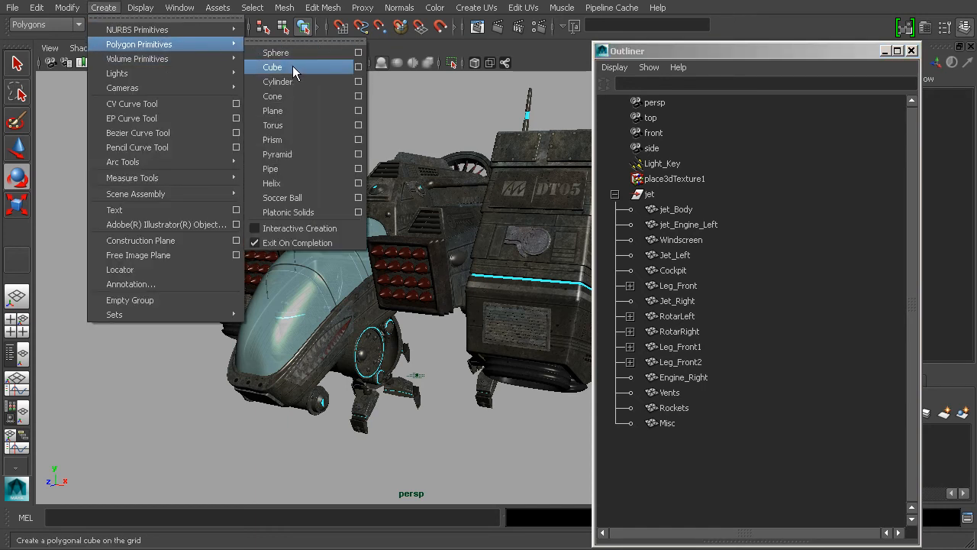
click(272, 68)
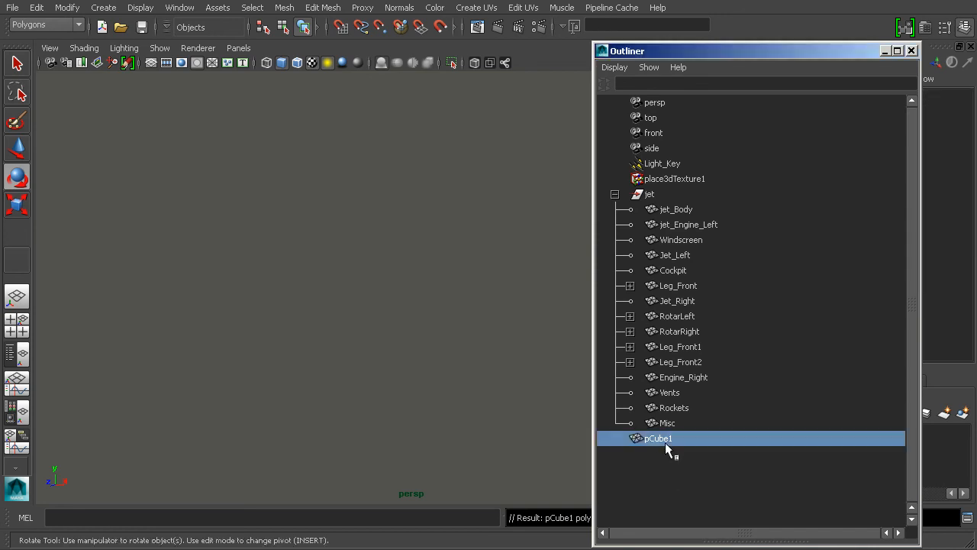
click(658, 438)
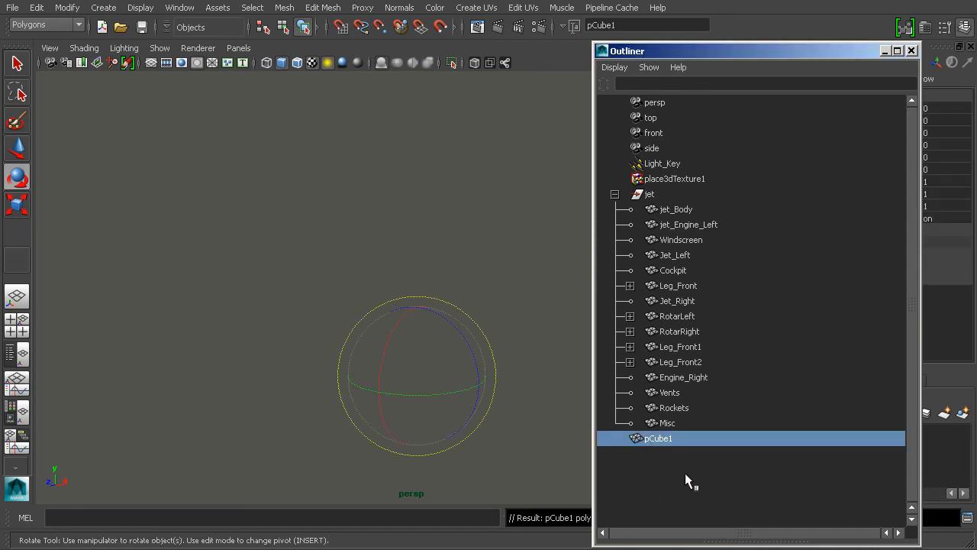
mouse_move(666, 439)
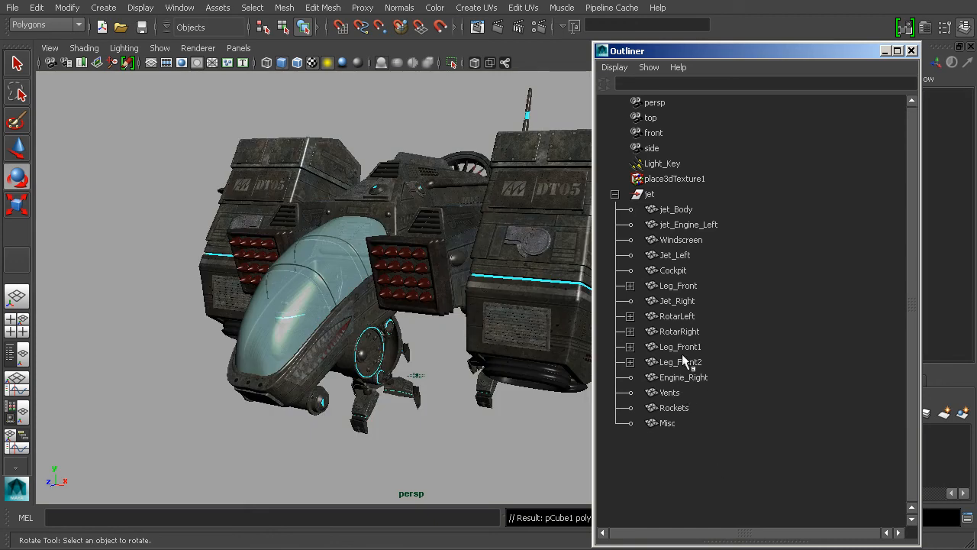
mouse_move(704, 289)
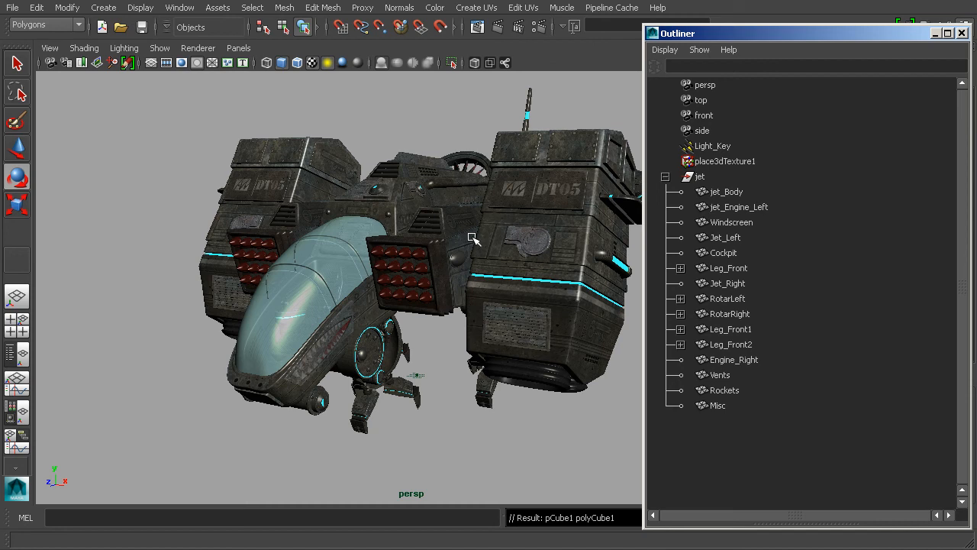
mouse_move(643, 311)
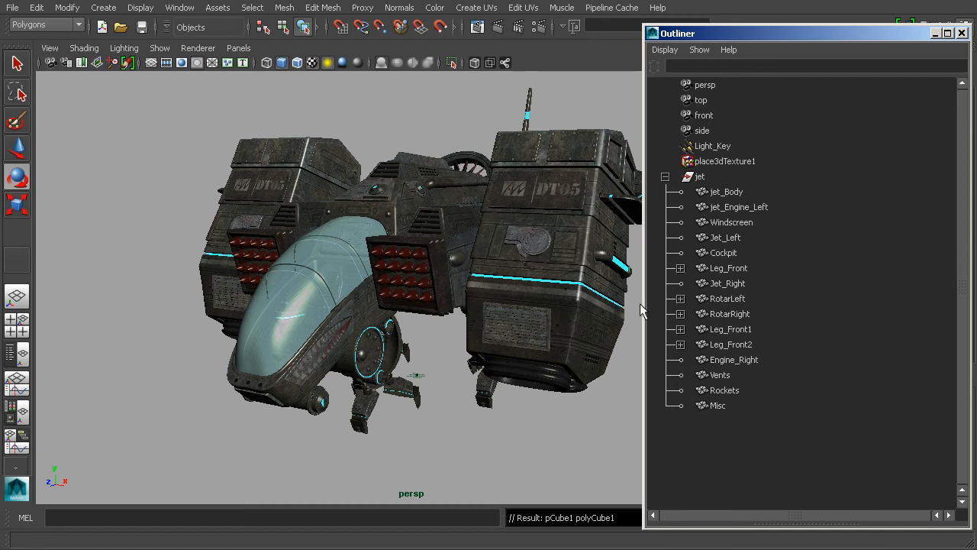
mouse_move(658, 319)
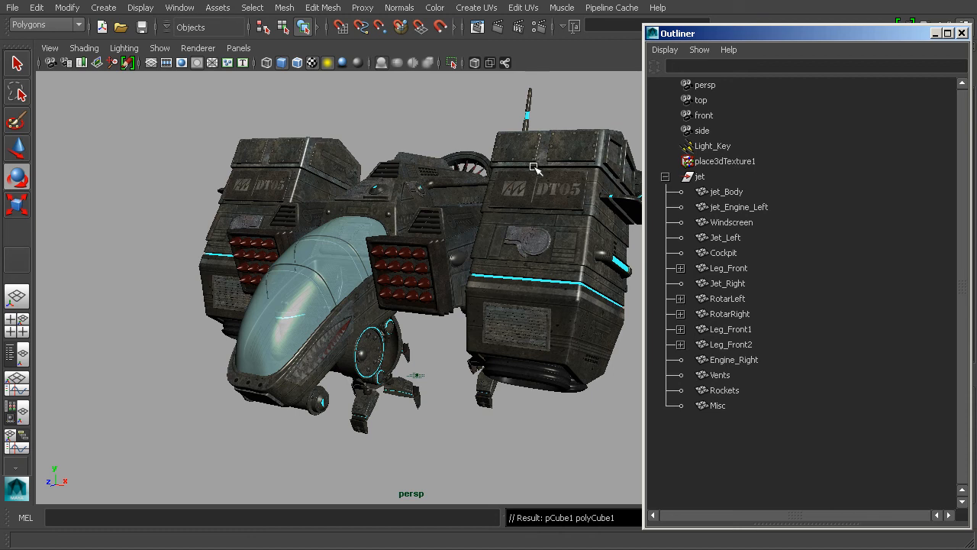
mouse_move(403, 103)
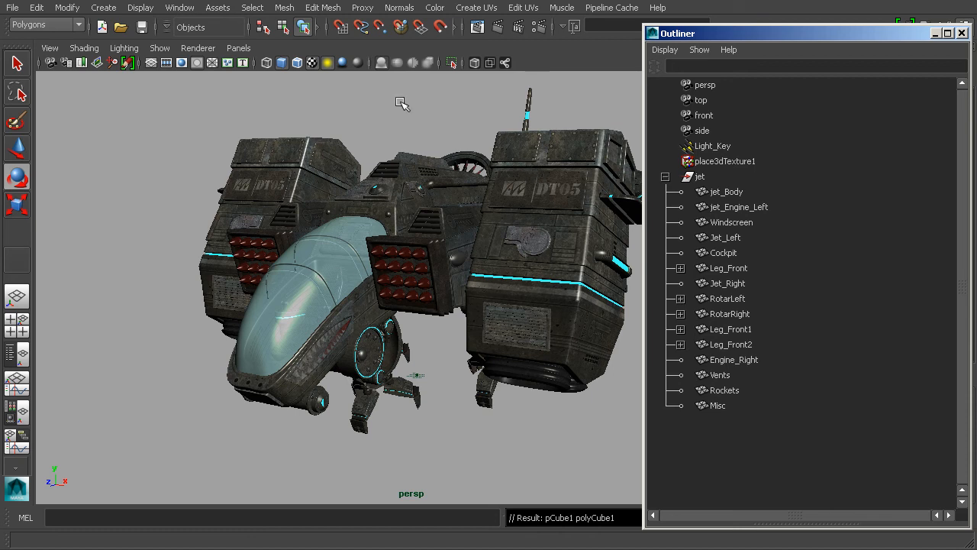
mouse_move(473, 321)
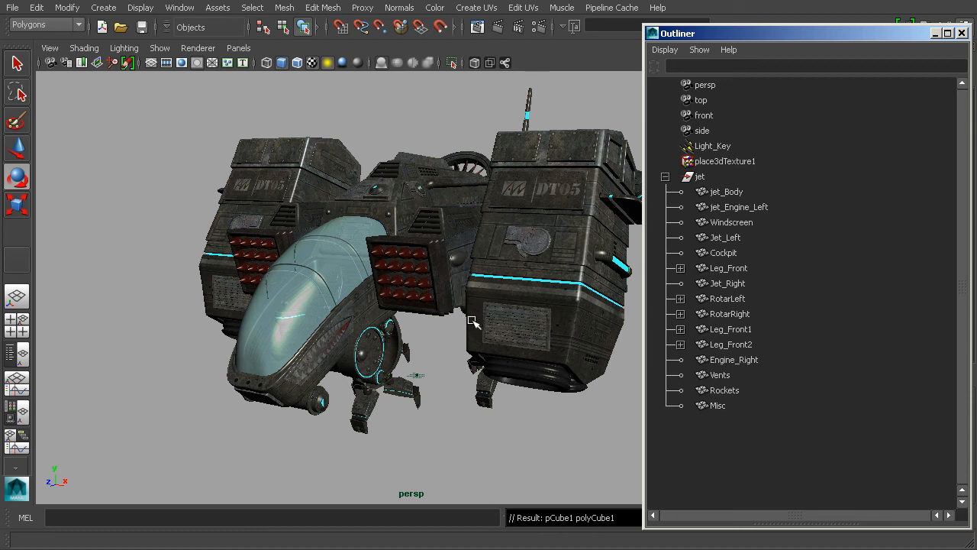